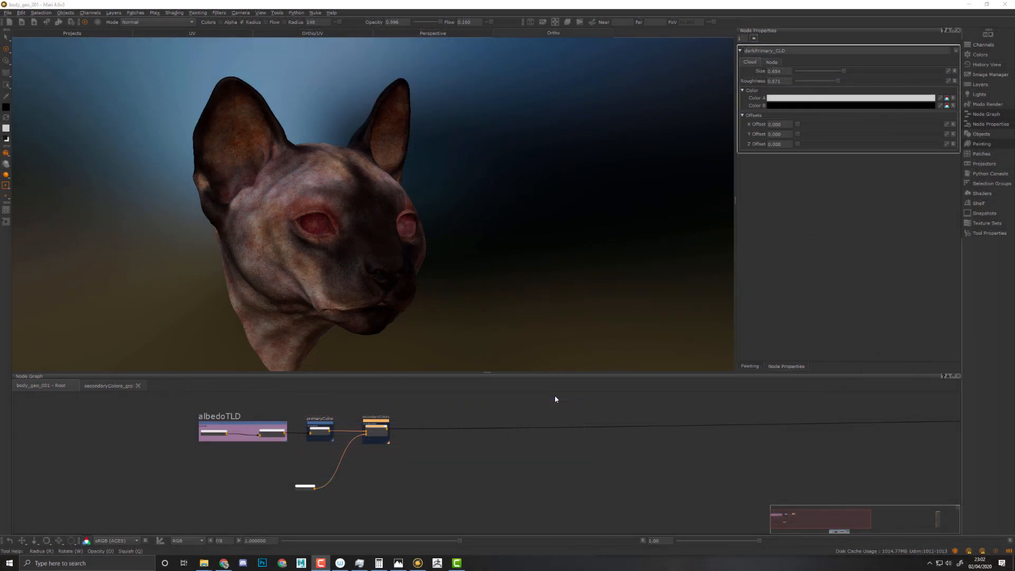
{"action": "mouse_move", "coordinate": [501, 233]}
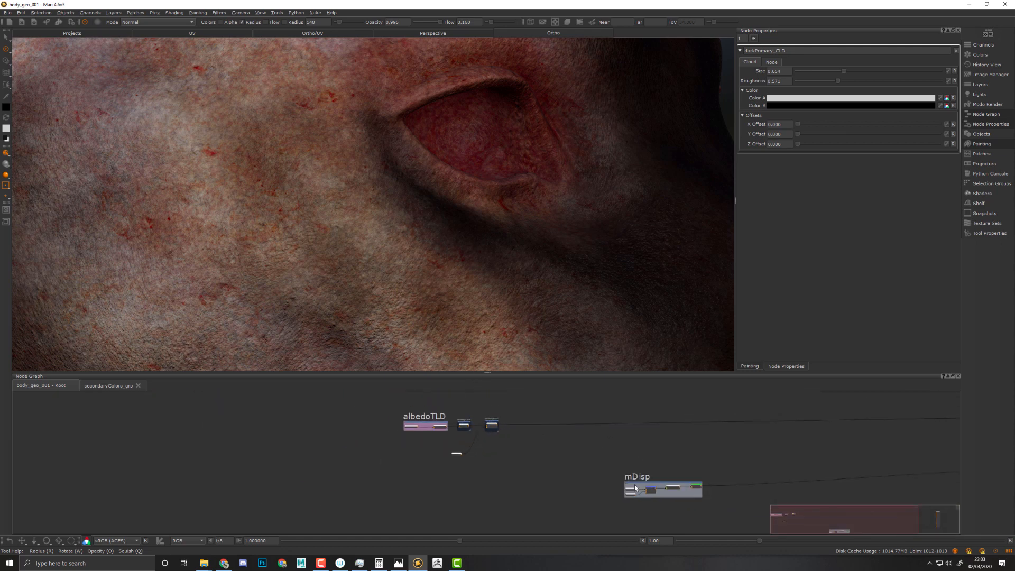
Step: Position the mDisp backdrop beneath albedoTLD and show its grey displacement output with the Raw view transform
{"action": "left_click_drag", "start_coordinate": [662, 488], "coordinate": [438, 487]}
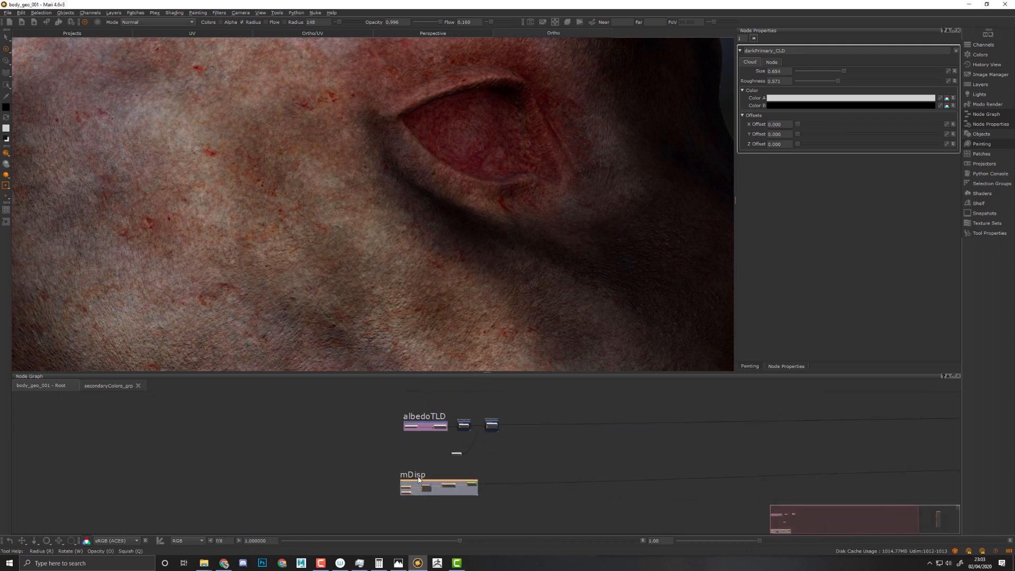
{"action": "left_click_drag", "start_coordinate": [438, 486], "coordinate": [450, 473]}
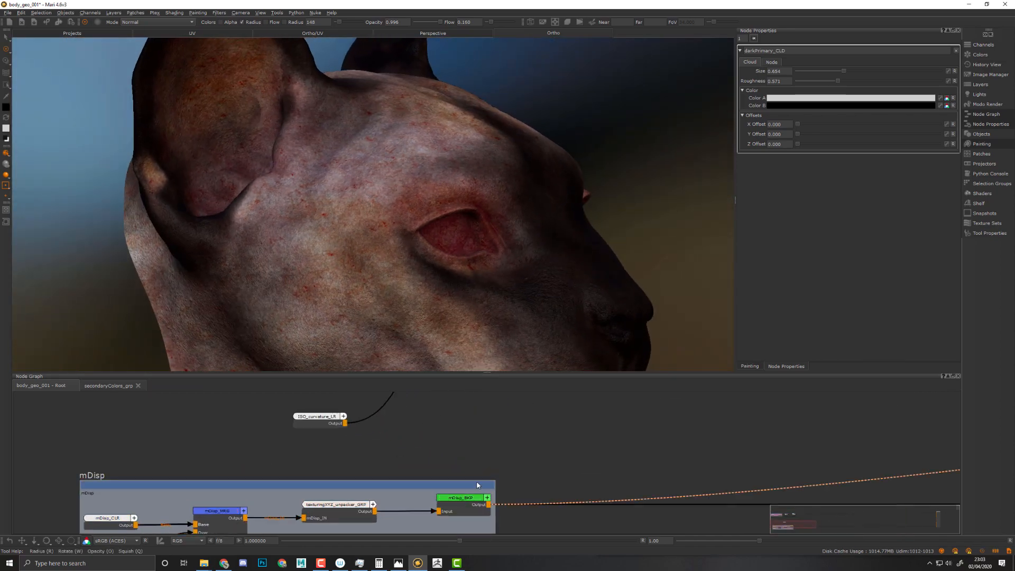
{"action": "left_click", "coordinate": [116, 541]}
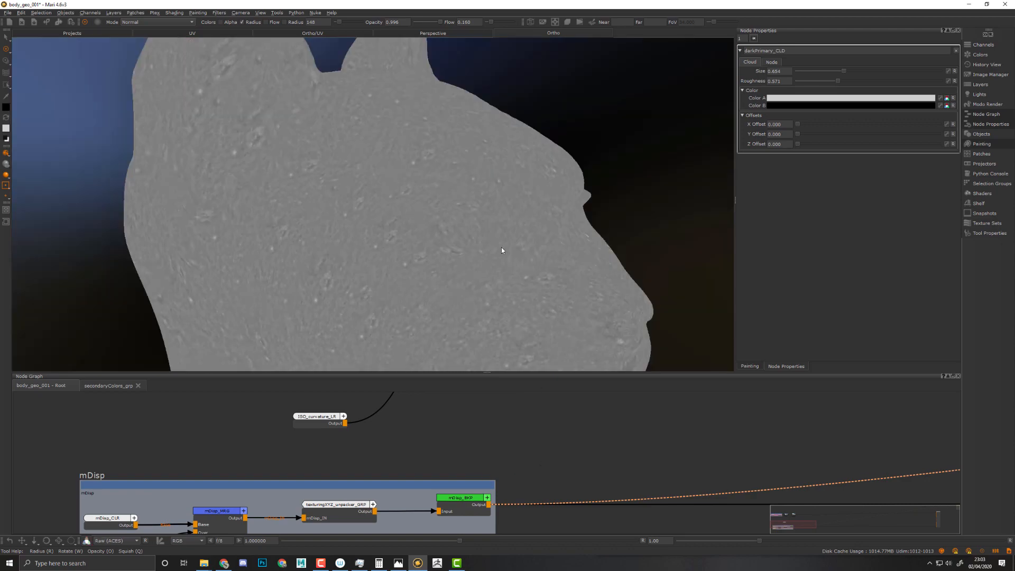
{"action": "left_click", "coordinate": [86, 541]}
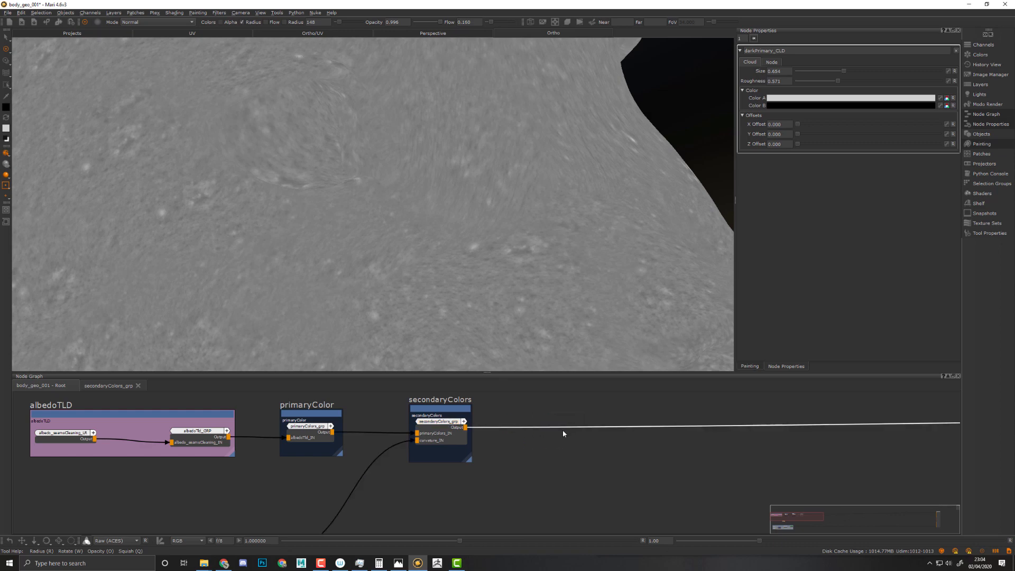
Step: Create a MergeNoAlpha node to the right of secondaryColors and add a Color node beside it
{"action": "type", "text": "mer"}
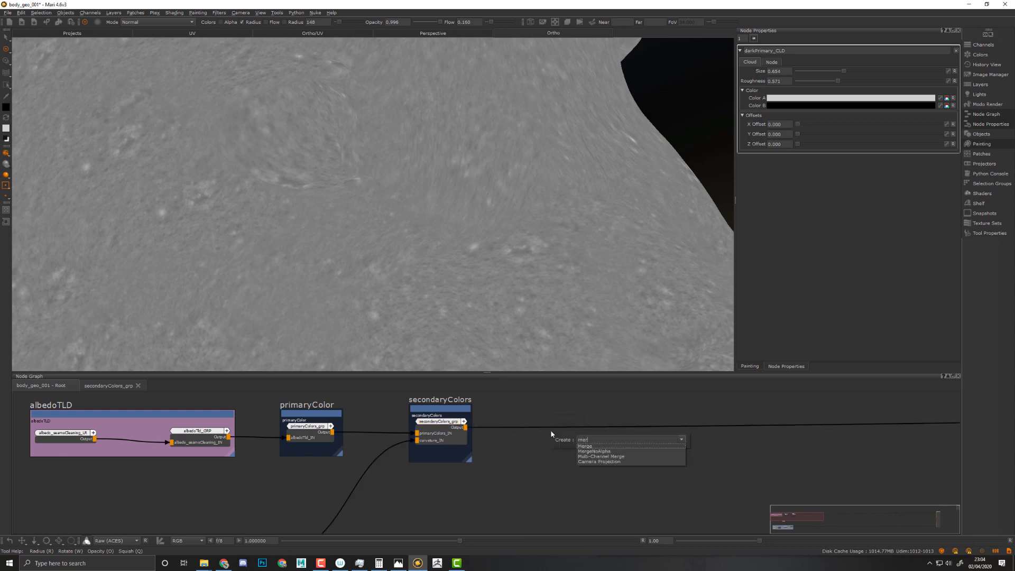
{"action": "left_click", "coordinate": [595, 451]}
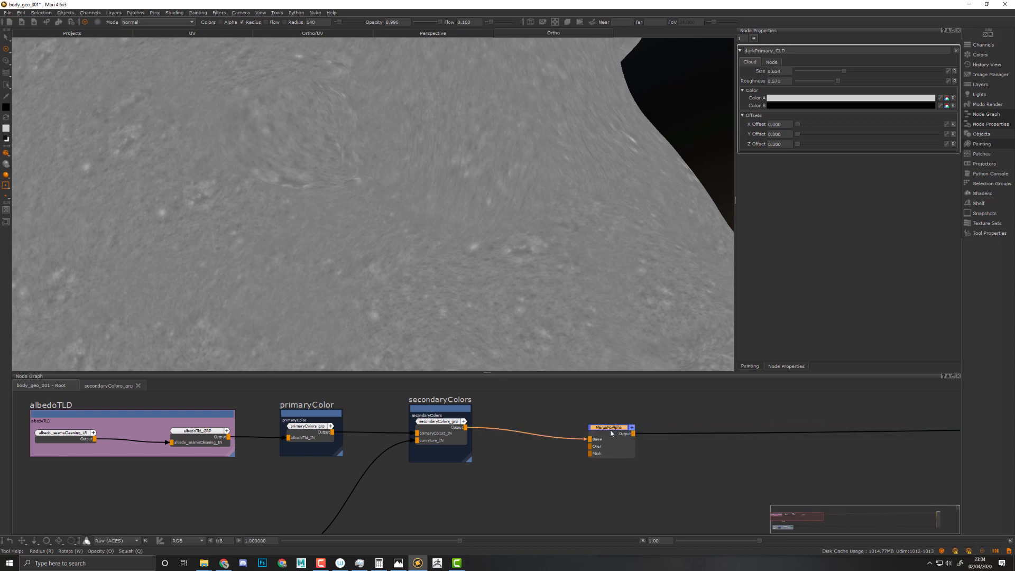
{"action": "left_click_drag", "start_coordinate": [610, 427], "coordinate": [639, 415]}
{"action": "type", "text": "hs"}
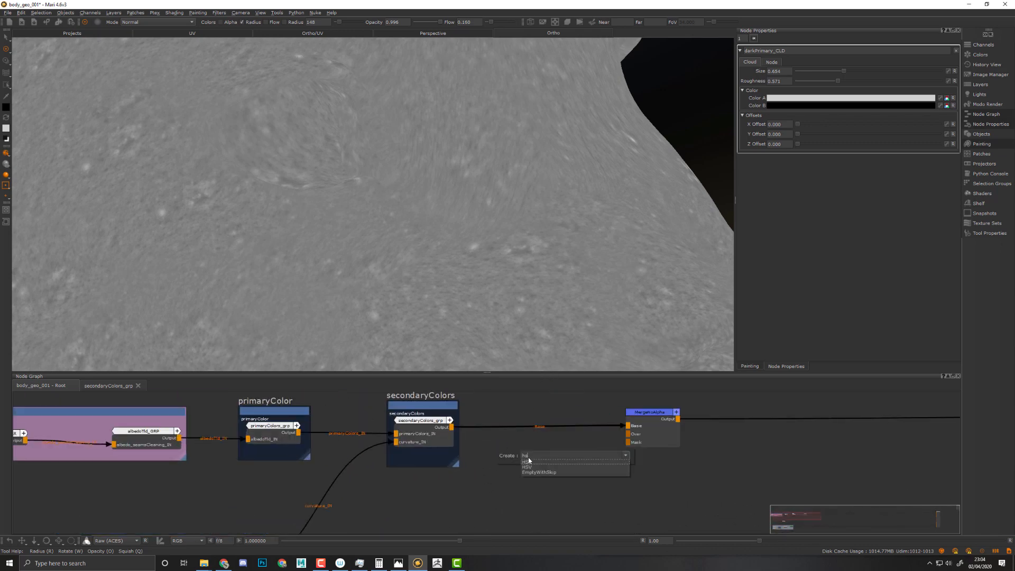
{"action": "left_click", "coordinate": [527, 467]}
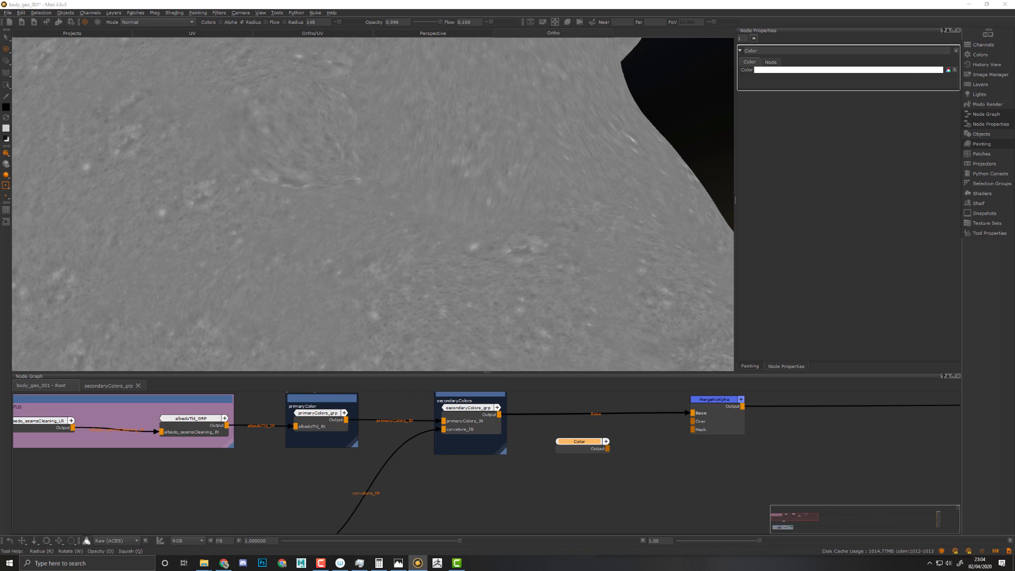
Step: Pick a pinkish skin tone in the Color node's swatch and wire its output into the merge
{"action": "left_click", "coordinate": [950, 69]}
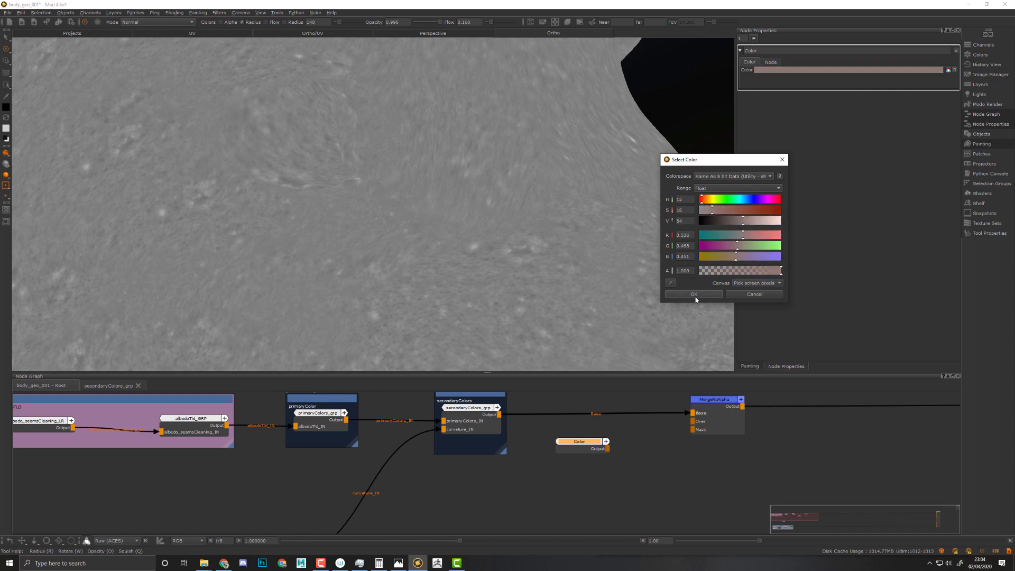
{"action": "left_click", "coordinate": [693, 294]}
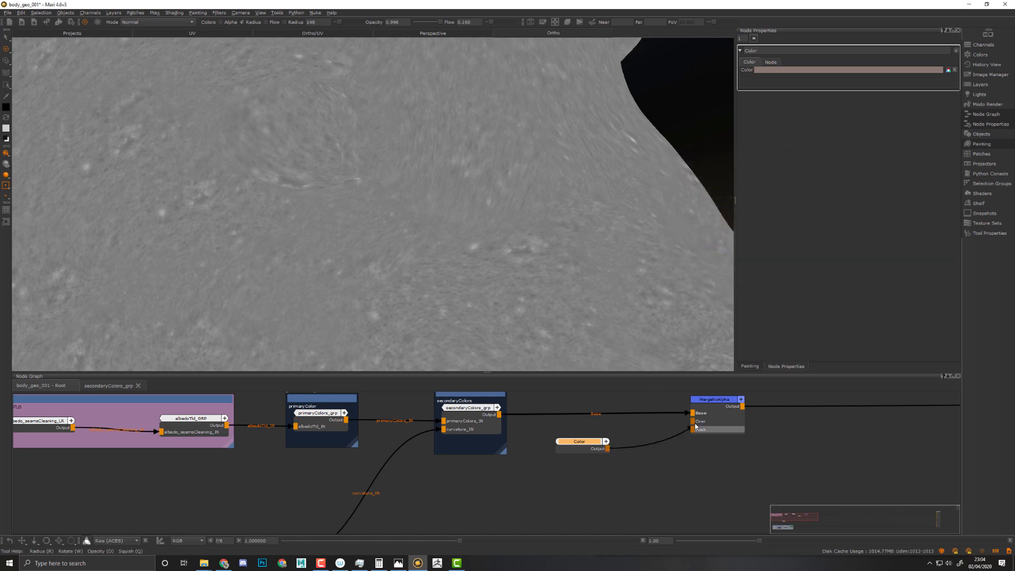
{"action": "left_click", "coordinate": [714, 399]}
{"action": "type", "text": "h"}
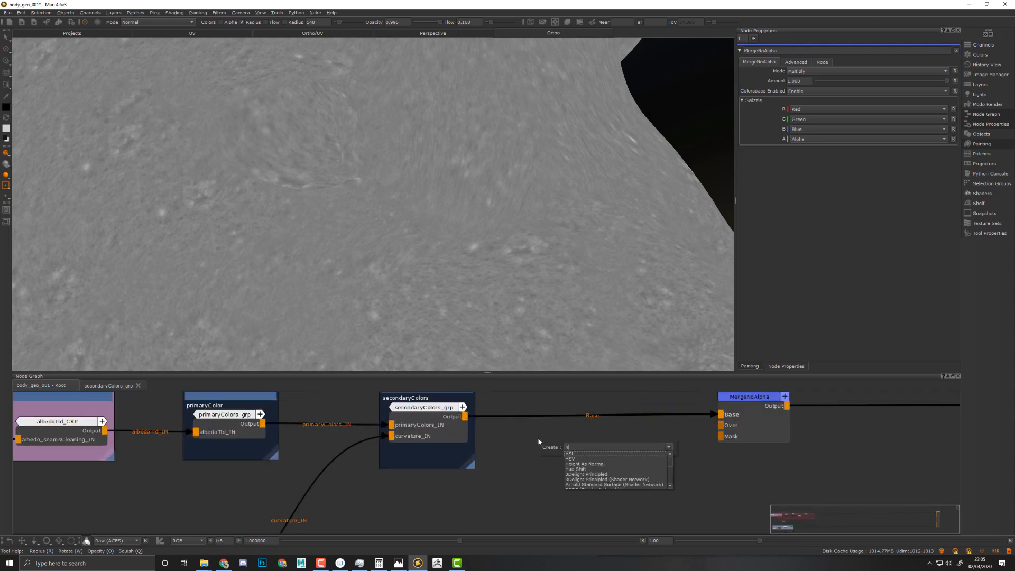
Step: Insert an HSV node between secondaryColors and the merge's Over input, viewing the head in sRGB colour
{"action": "left_click", "coordinate": [570, 459]}
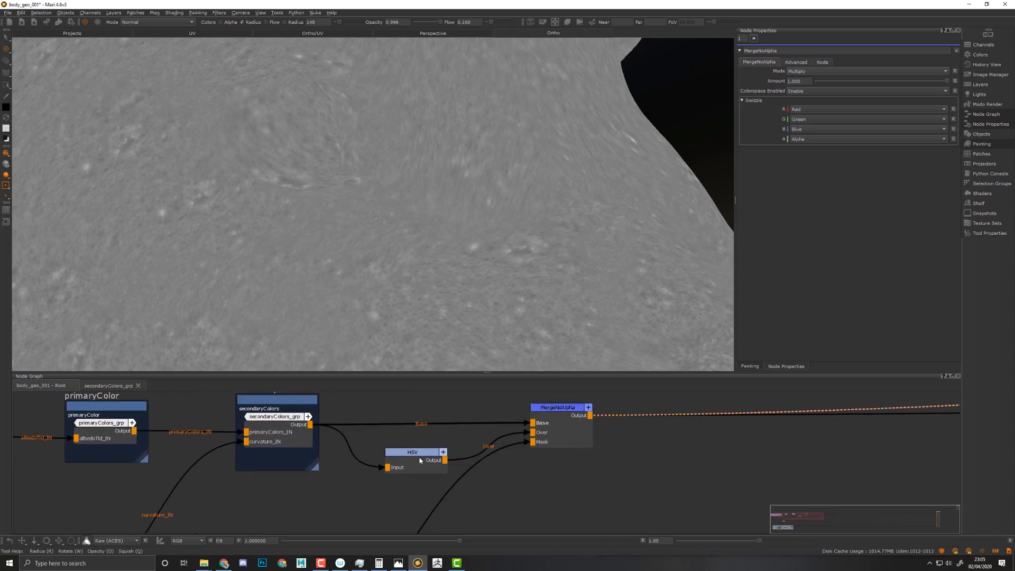
{"action": "left_click", "coordinate": [412, 452]}
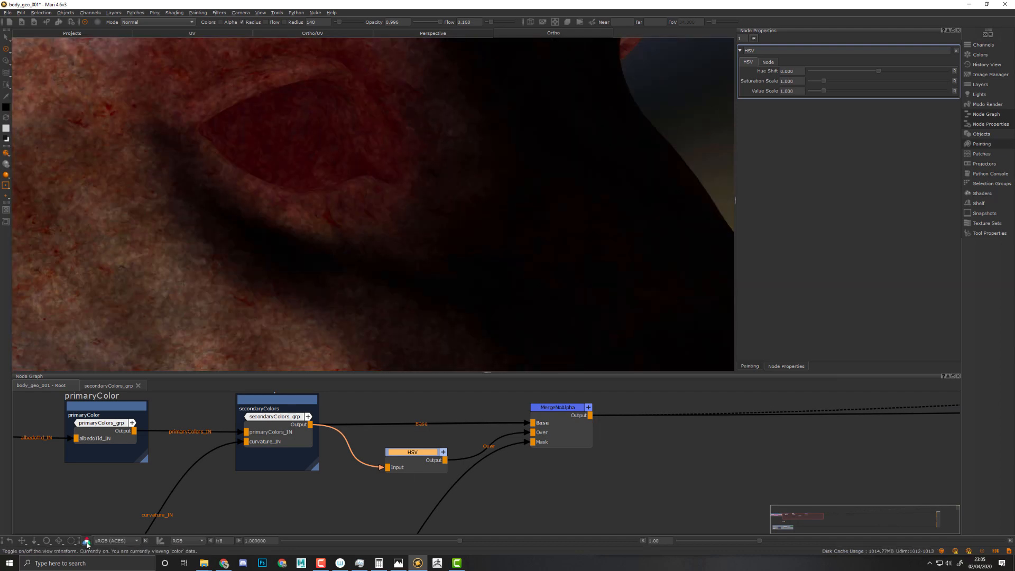
{"action": "left_click", "coordinate": [86, 541]}
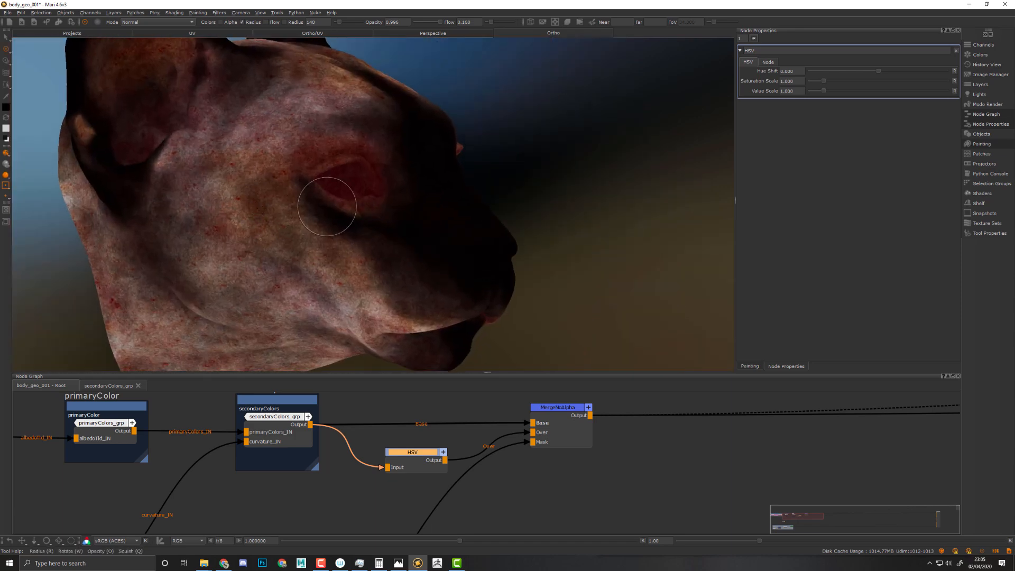
{"action": "left_click", "coordinate": [275, 417]}
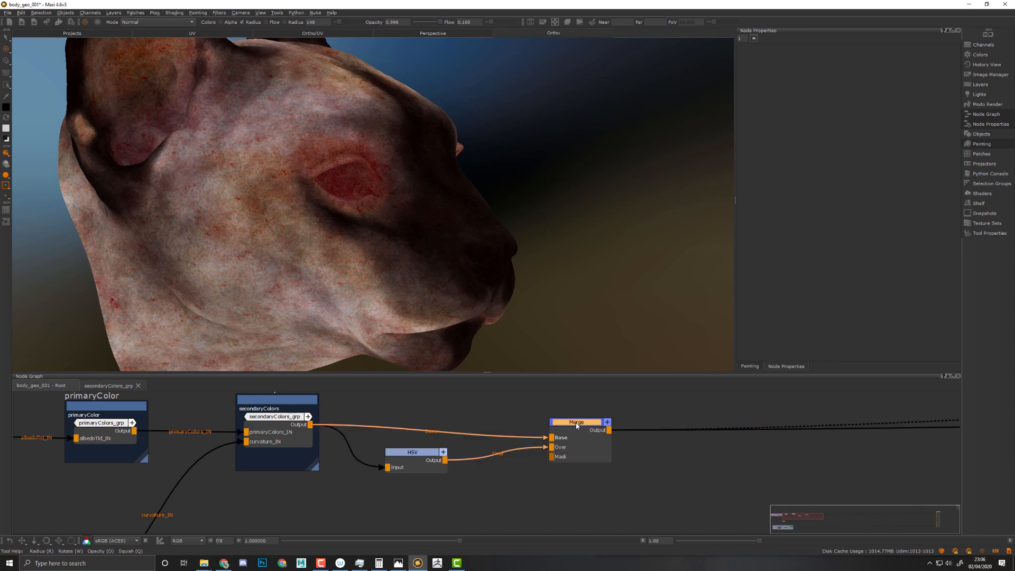
Step: Swap in a plain Merge node set to Normal mode with secondaryColors as base and HSV as over
{"action": "left_click", "coordinate": [576, 422]}
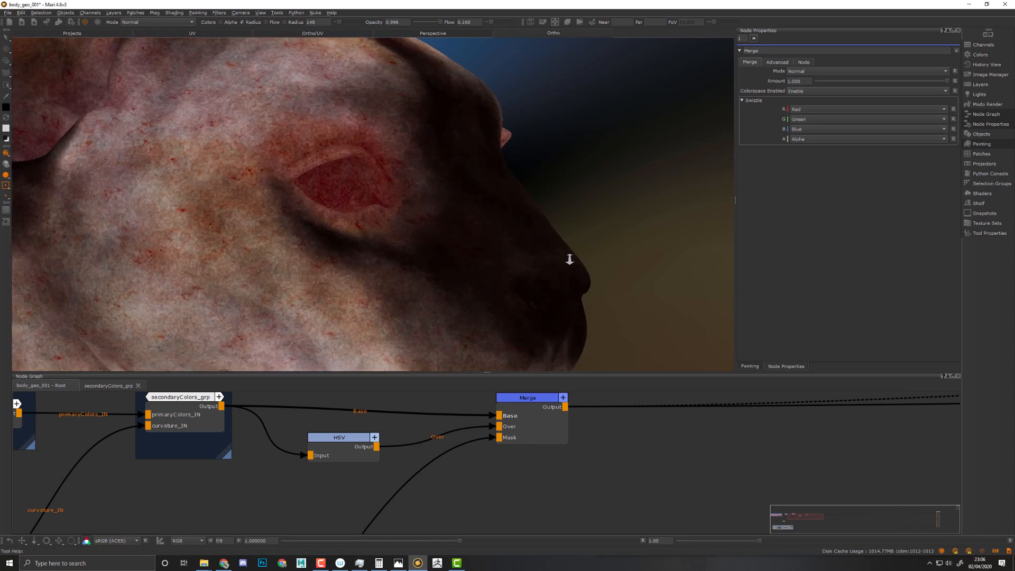
{"action": "left_click", "coordinate": [528, 397]}
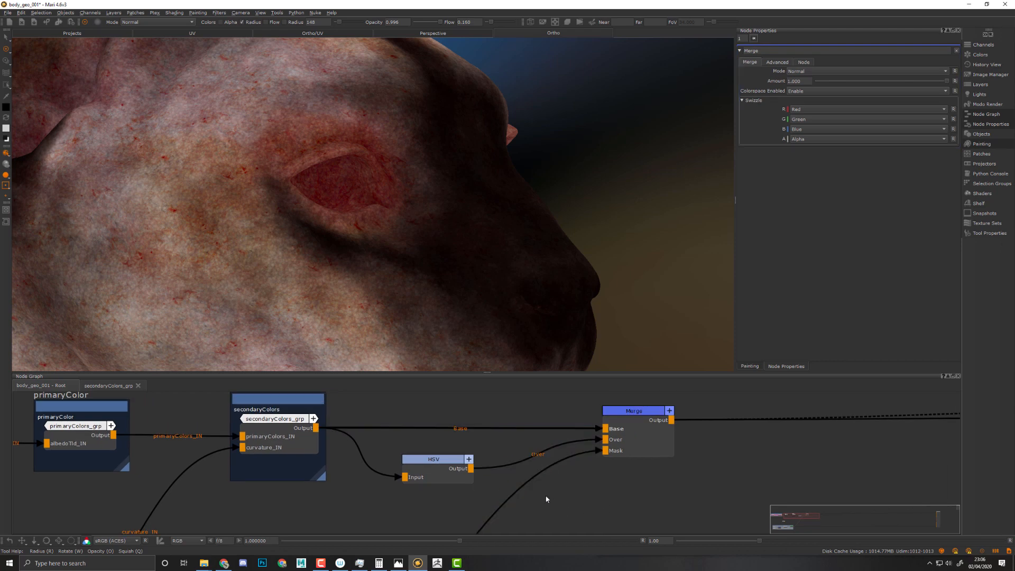
Step: Lower the HSV node's value scale to about 0.577 and adjust its saturation
{"action": "left_click", "coordinate": [433, 459]}
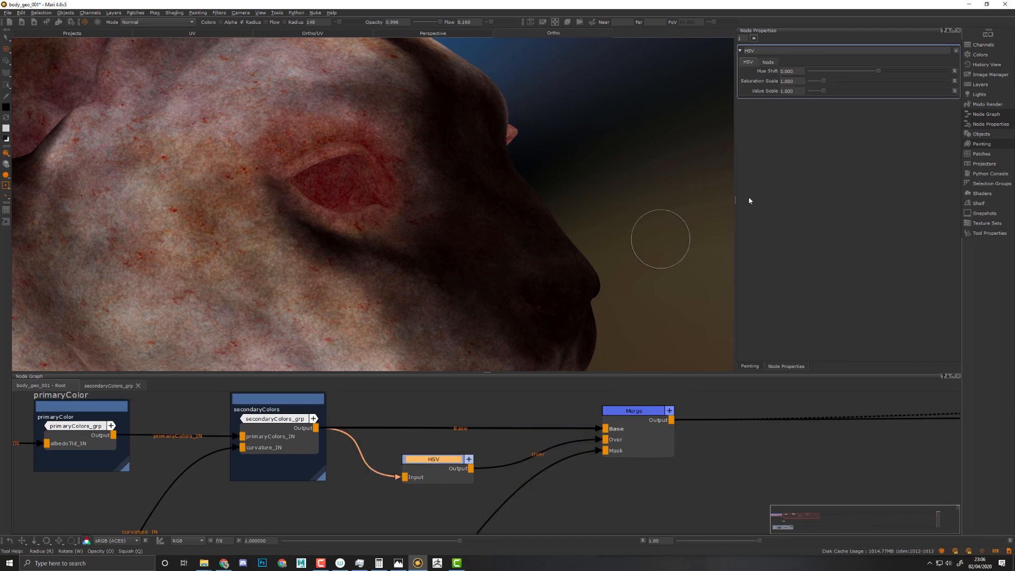
{"action": "left_click_drag", "start_coordinate": [848, 91], "coordinate": [821, 91]}
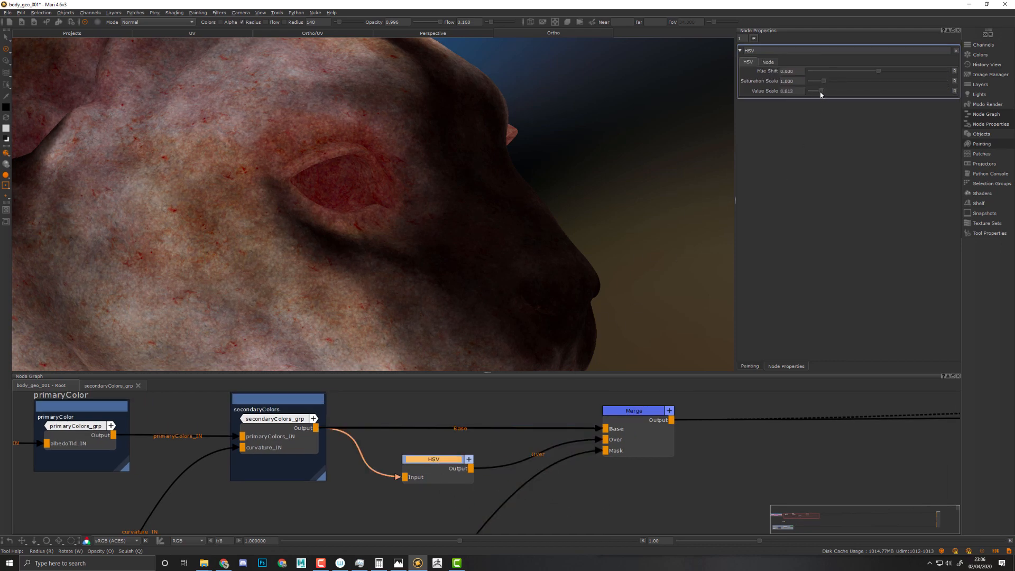
{"action": "left_click_drag", "start_coordinate": [821, 91], "coordinate": [814, 91]}
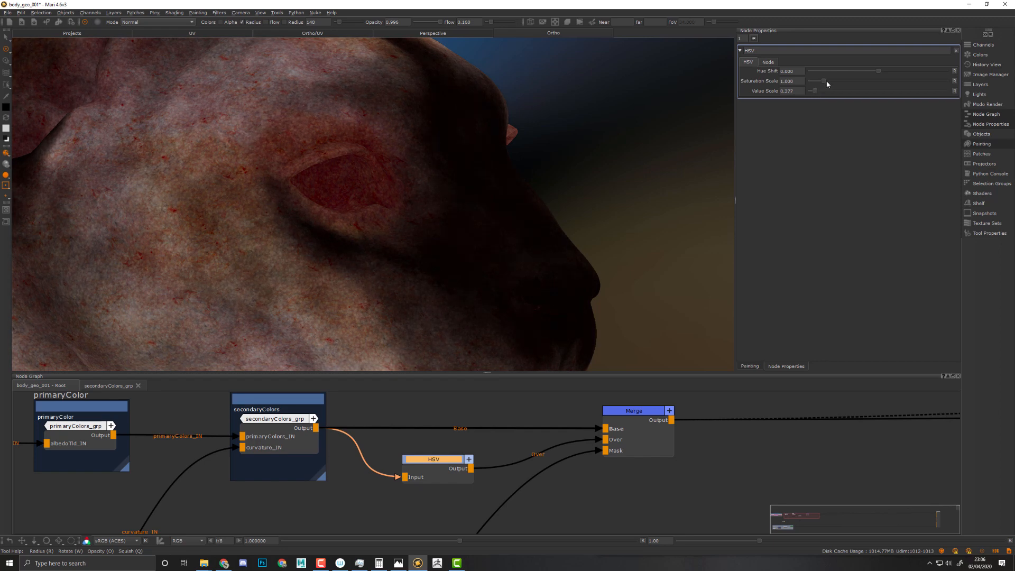
{"action": "left_click_drag", "start_coordinate": [825, 80], "coordinate": [879, 81]}
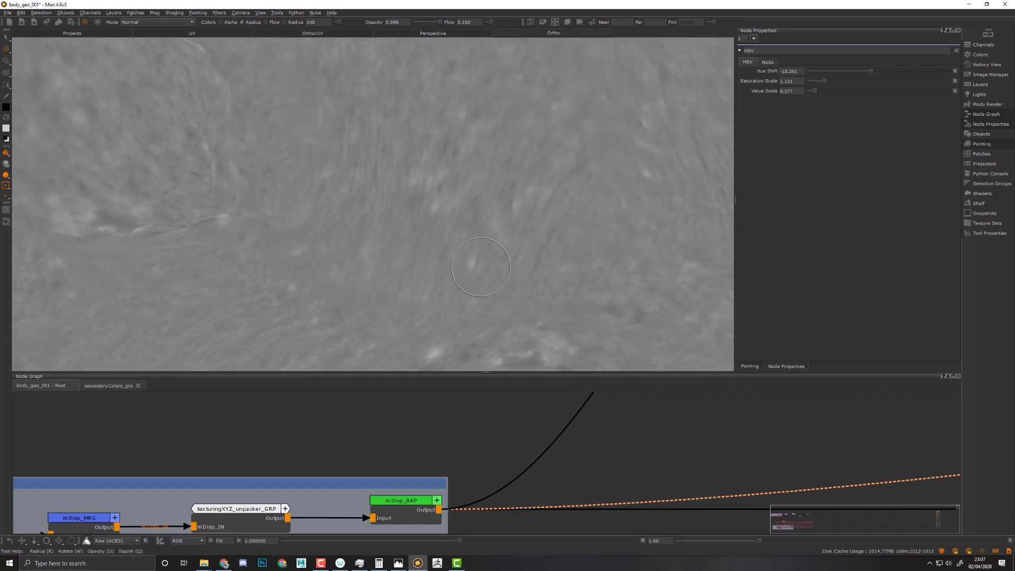
{"action": "mouse_move", "coordinate": [519, 442]}
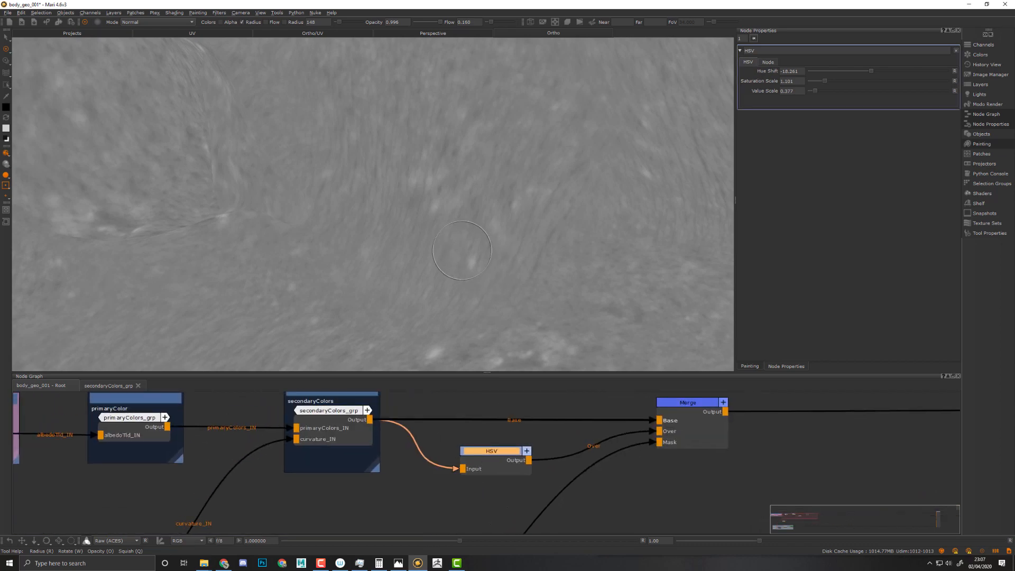
{"action": "mouse_move", "coordinate": [595, 243]}
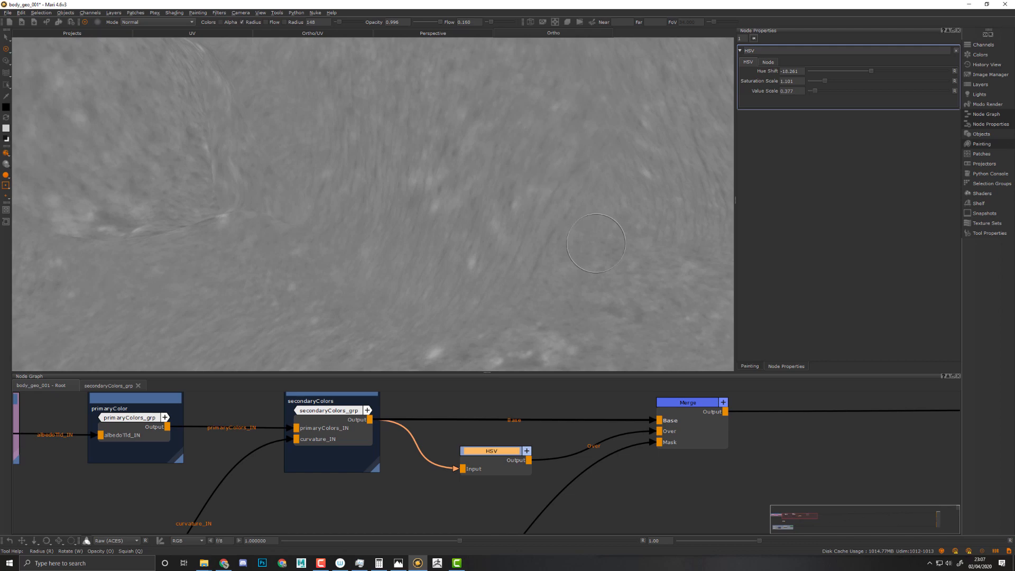
{"action": "mouse_move", "coordinate": [612, 325]}
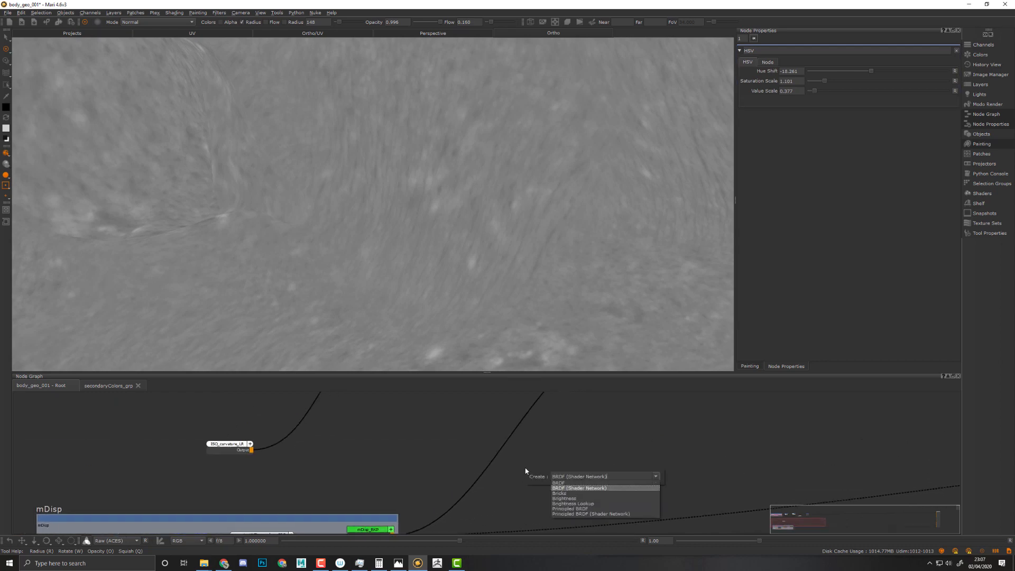
Step: Create a Brightness Lookup node and place it beside the curvature line above the mDisp backdrop
{"action": "left_click", "coordinate": [572, 504]}
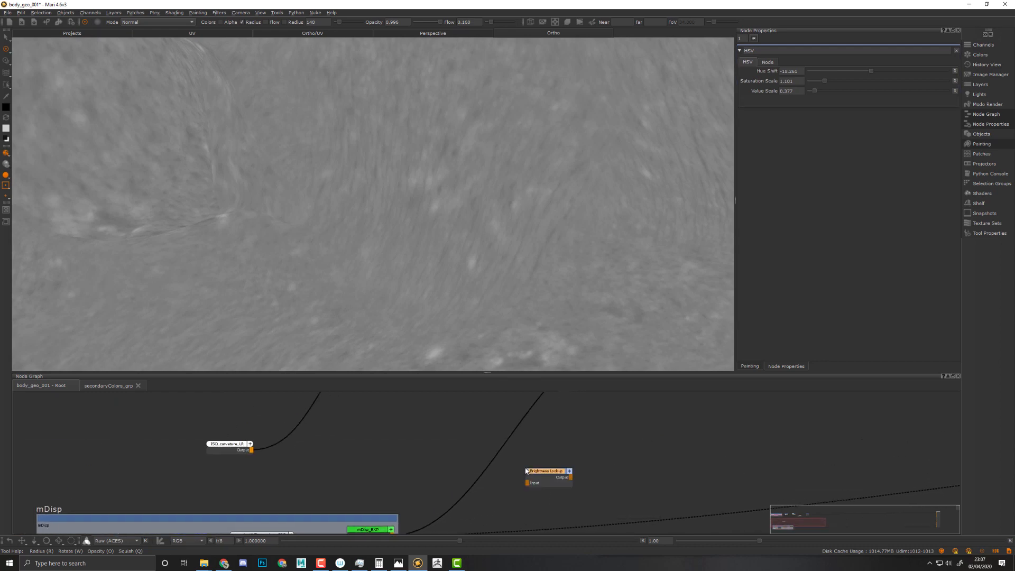
{"action": "left_click_drag", "start_coordinate": [547, 471], "coordinate": [518, 449]}
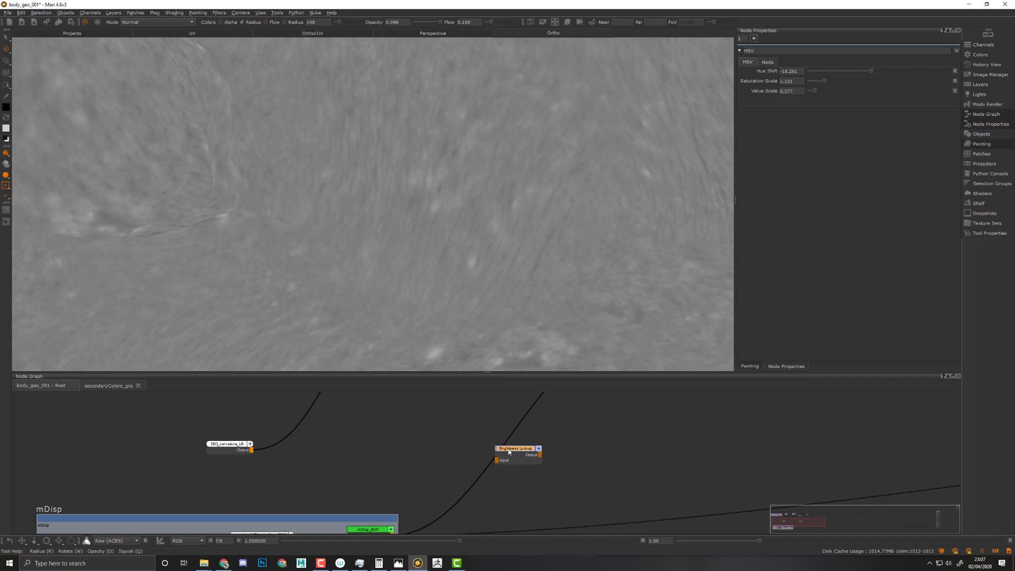
{"action": "left_click_drag", "start_coordinate": [514, 449], "coordinate": [641, 409]}
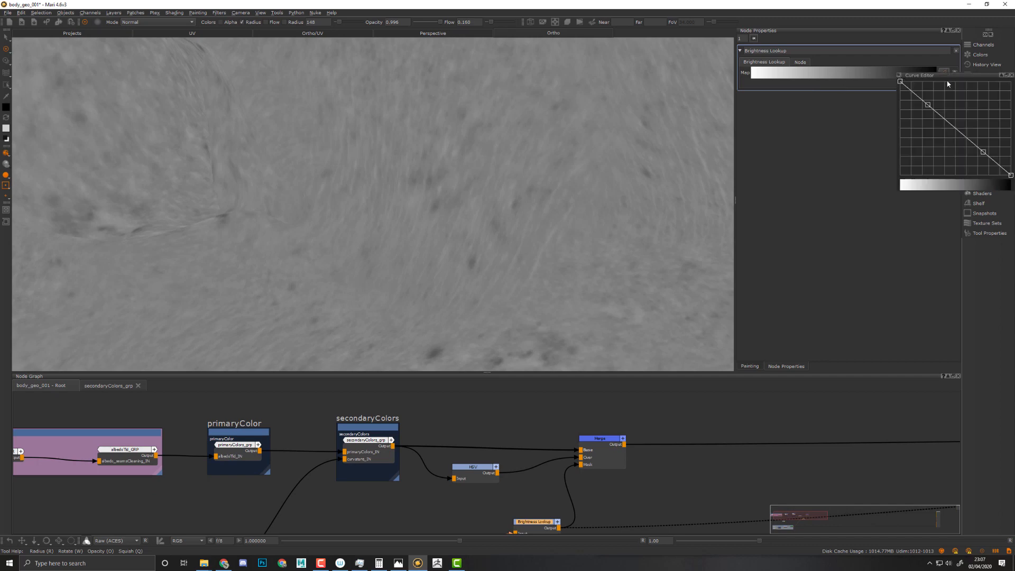
Step: Drag a point in the Brightness Lookup curve to reshape the merge mask
{"action": "left_click_drag", "start_coordinate": [983, 152], "coordinate": [961, 163]}
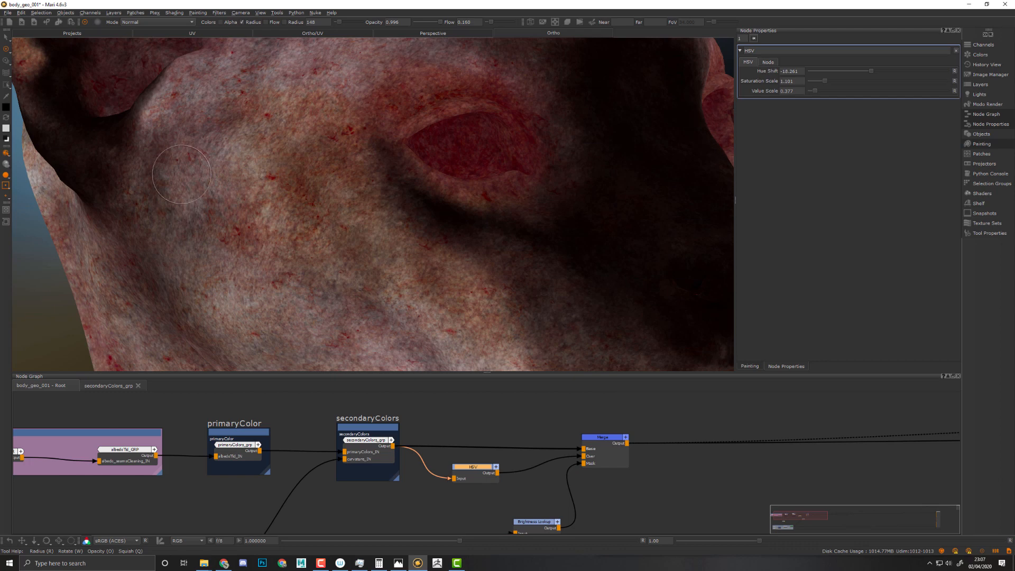
Step: Inspect the merge settings, then select and open the secondaryColors group to reveal its nodes
{"action": "left_click", "coordinate": [601, 437]}
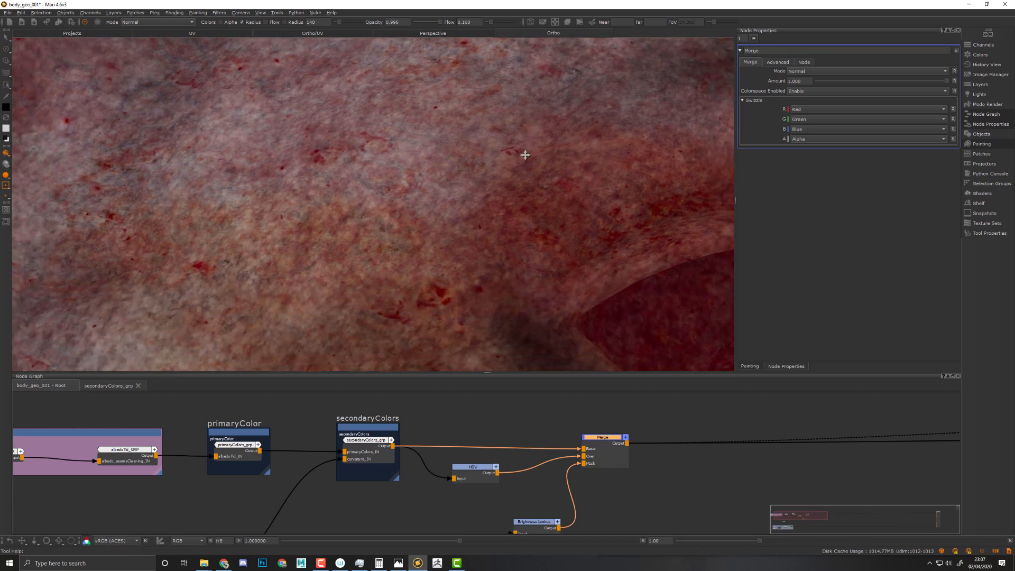
{"action": "left_click", "coordinate": [365, 440]}
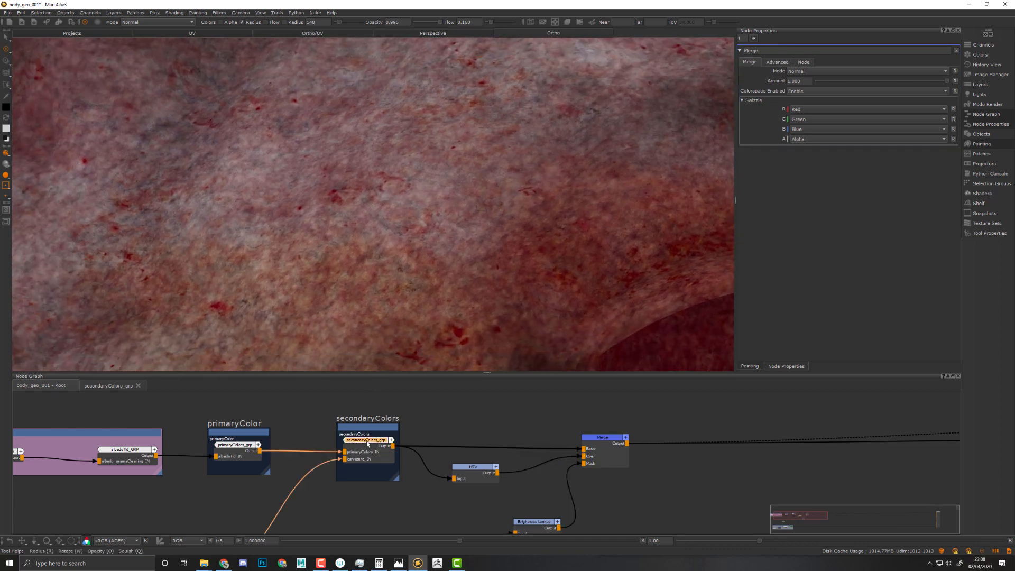
{"action": "left_click", "coordinate": [366, 440]}
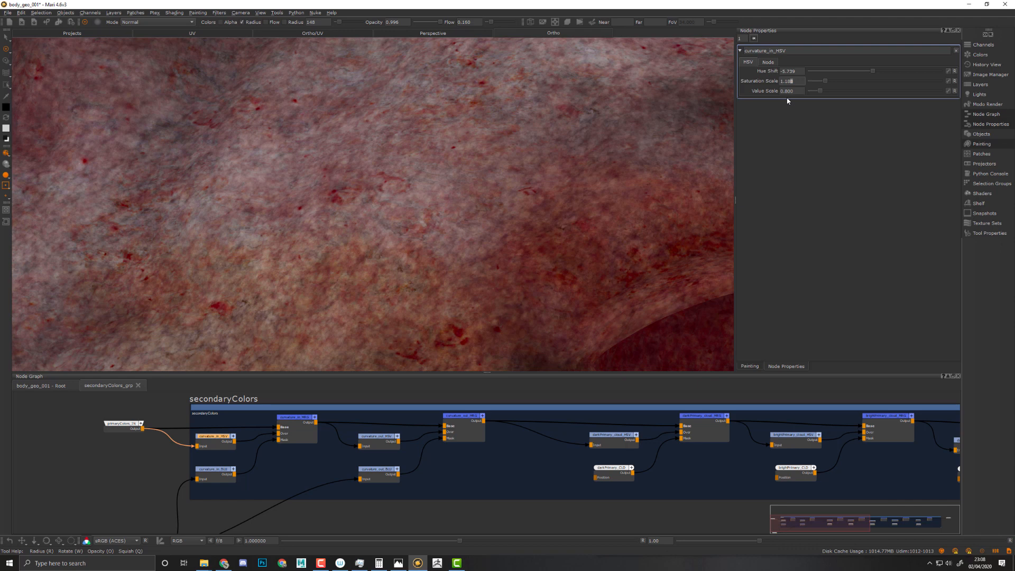
Step: Set curvature_in_HSV saturation to 1.0, tweak bright_cellular lightness and lower its blend amount to about 0.56
{"action": "type", "text": "1.0"}
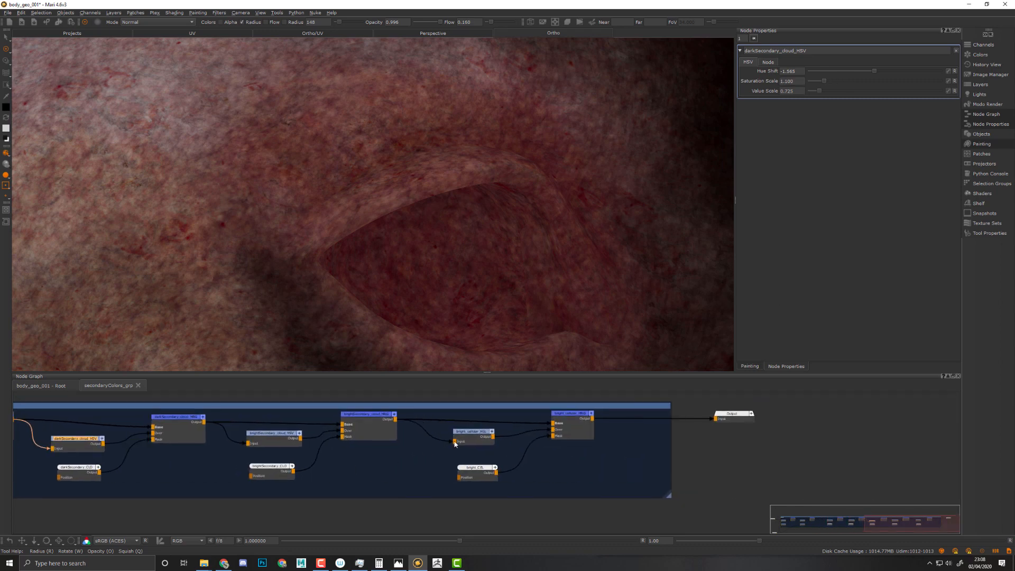
{"action": "left_click", "coordinate": [473, 432]}
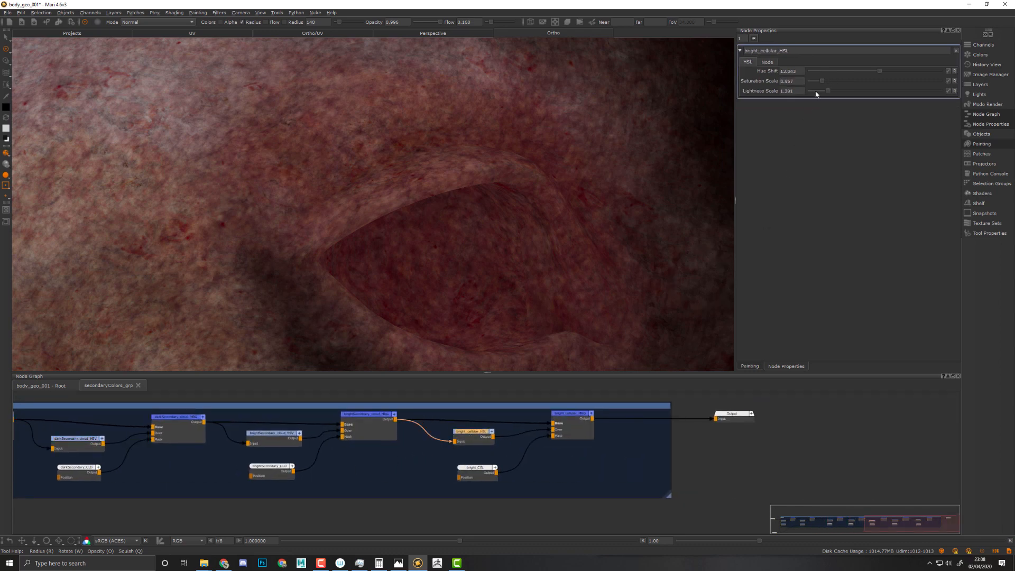
{"action": "left_click_drag", "start_coordinate": [824, 91], "coordinate": [831, 91]}
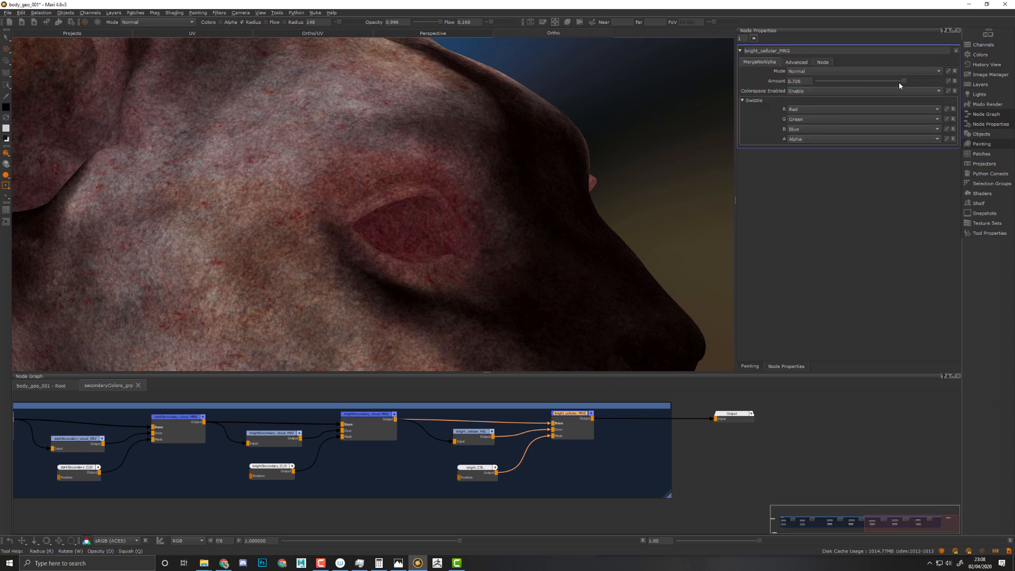
{"action": "left_click_drag", "start_coordinate": [903, 81], "coordinate": [887, 82]}
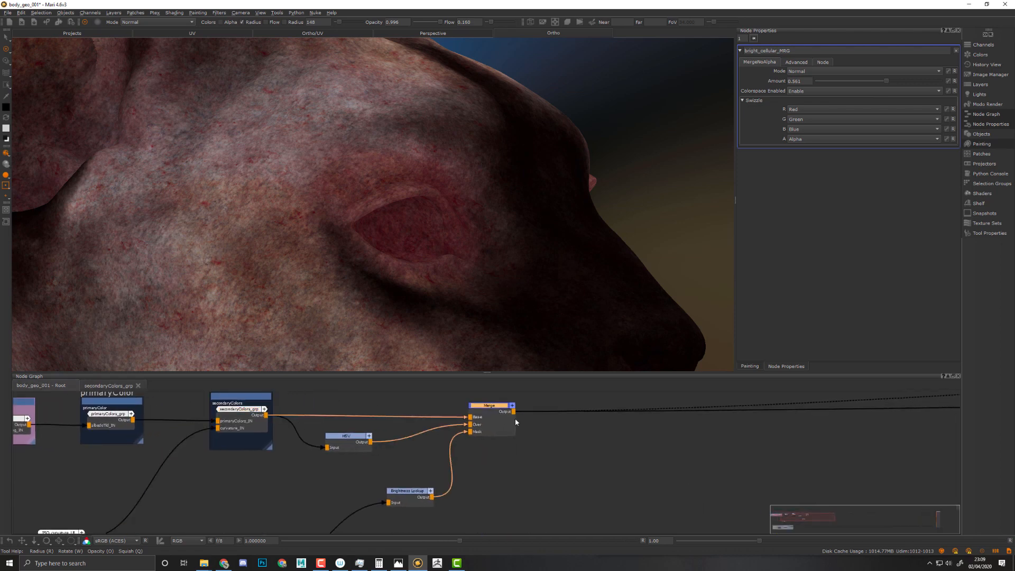
Step: Raise the HSV node's Saturation Scale to about 1.36 and lift its Value Scale to brighten the skin
{"action": "left_click", "coordinate": [489, 405]}
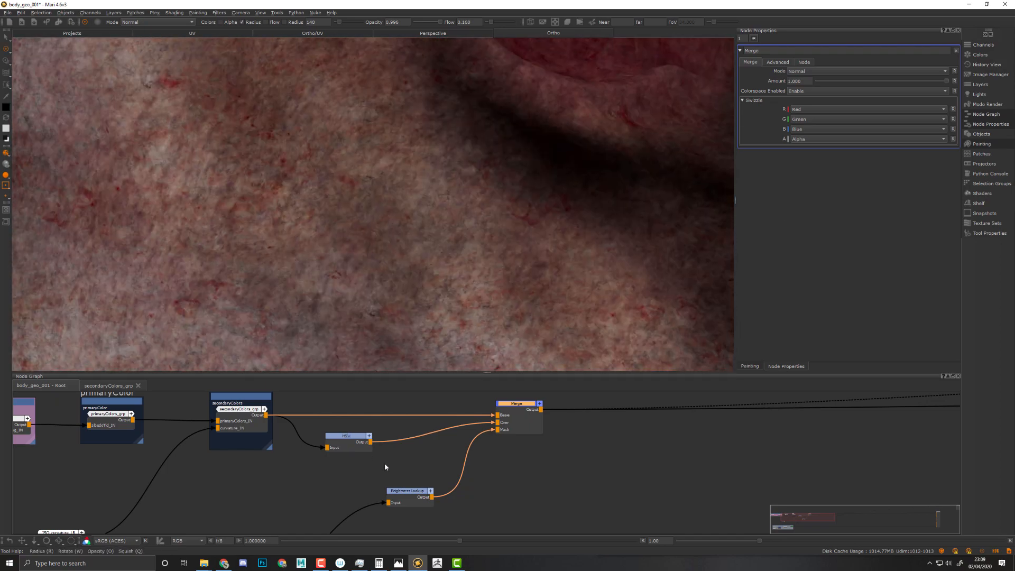
{"action": "left_click", "coordinate": [346, 436]}
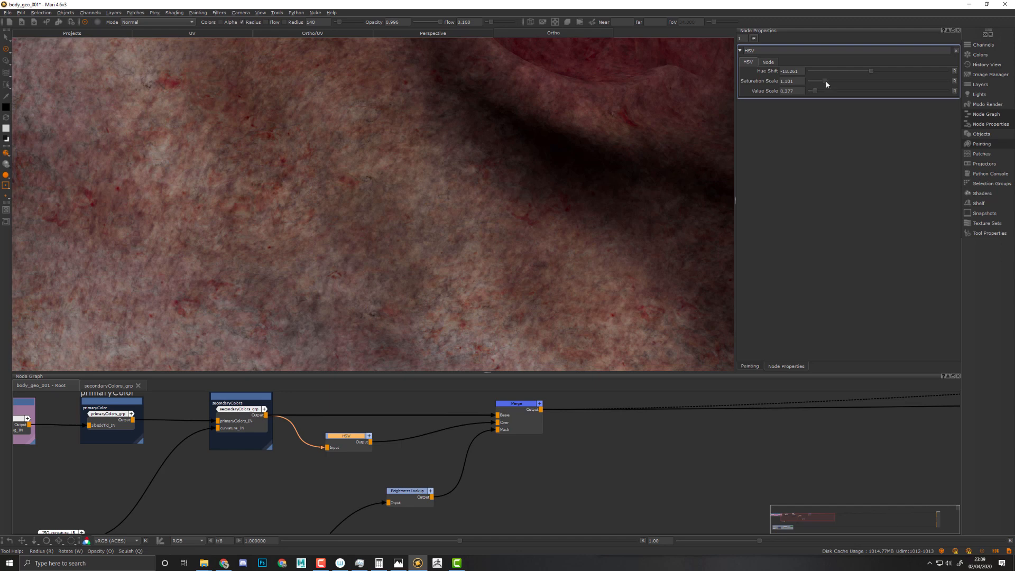
{"action": "left_click_drag", "start_coordinate": [826, 82], "coordinate": [829, 82]}
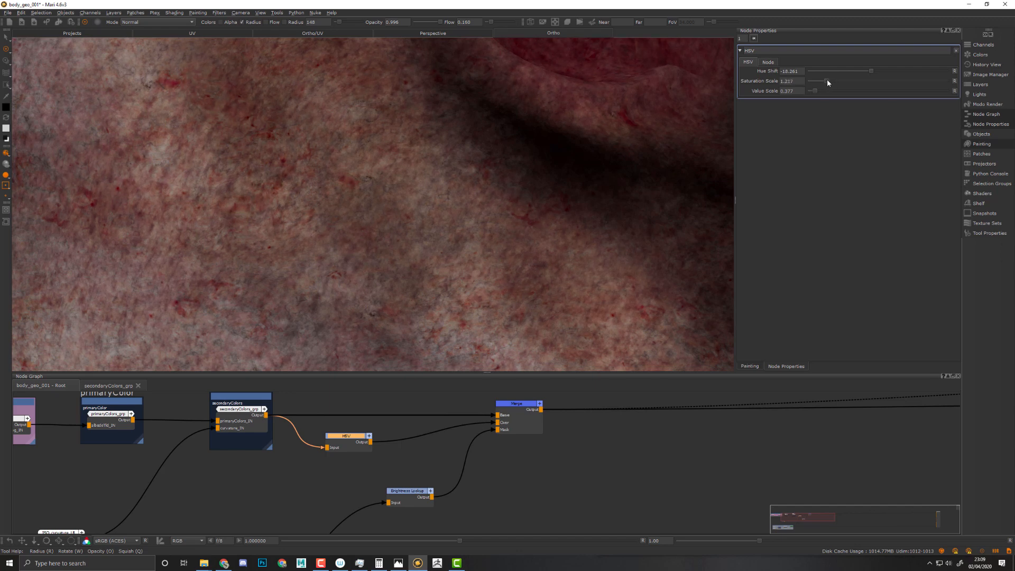
{"action": "left_click_drag", "start_coordinate": [826, 82], "coordinate": [830, 81]}
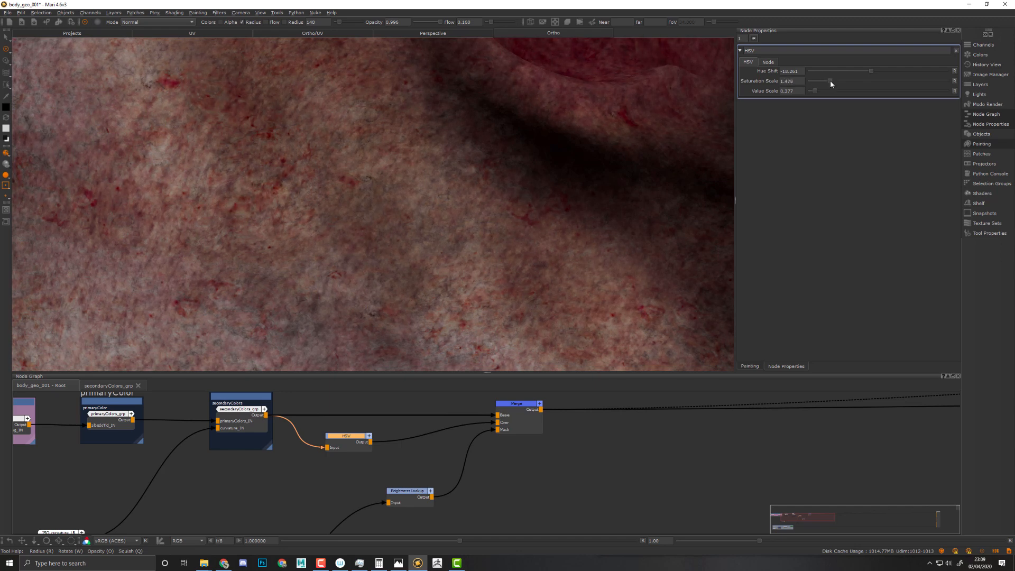
{"action": "left_click_drag", "start_coordinate": [829, 80], "coordinate": [819, 80]}
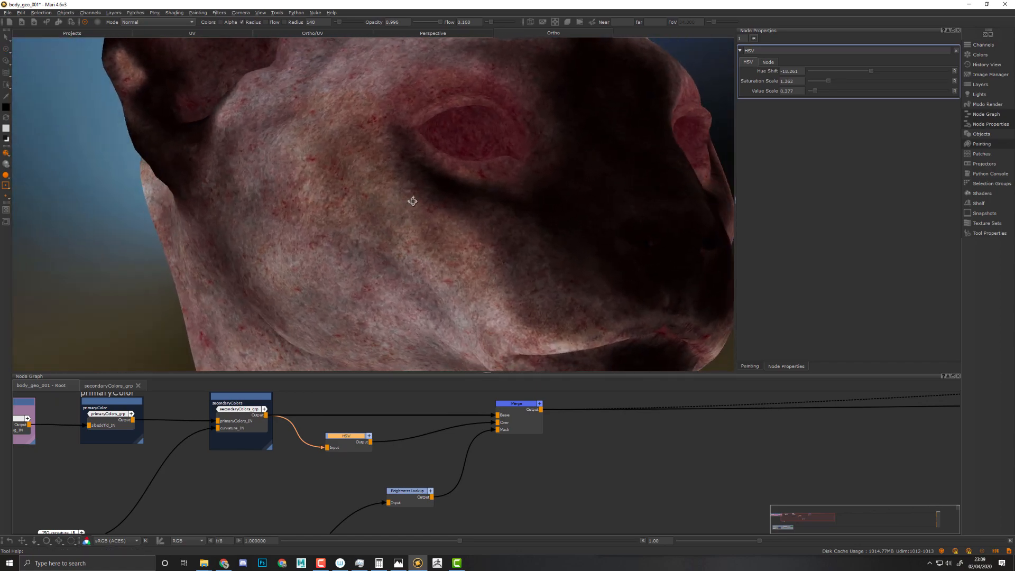
{"action": "left_click_drag", "start_coordinate": [813, 91], "coordinate": [821, 91]}
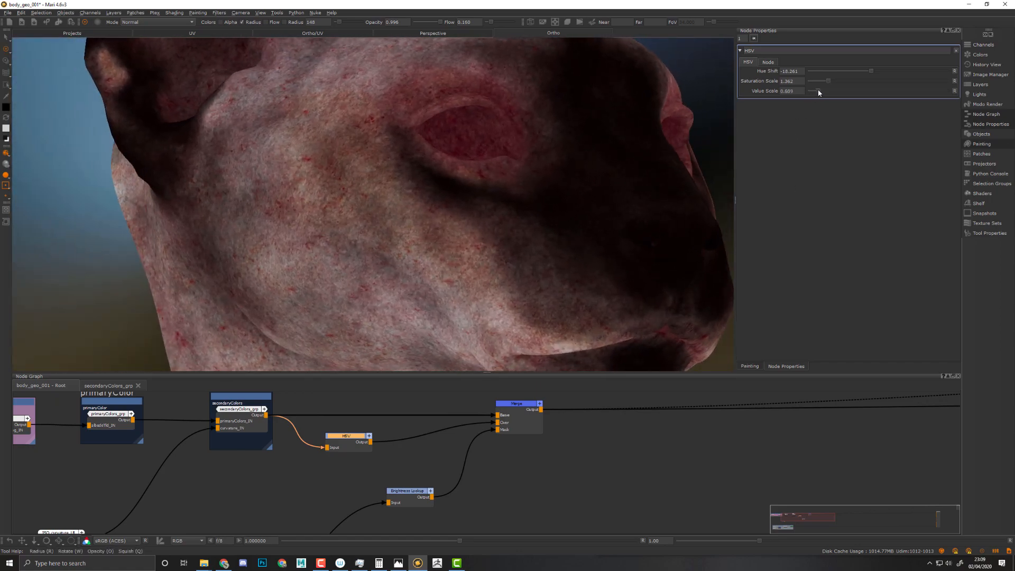
{"action": "mouse_move", "coordinate": [469, 295]}
{"action": "type", "text": "dul"}
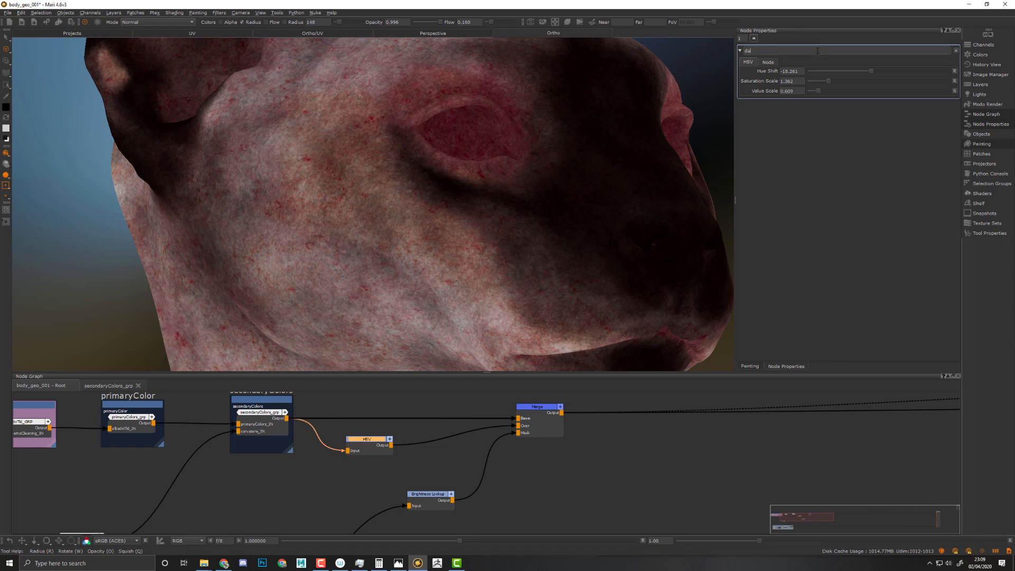
Step: Rename the HSV node dark_mDisp_HSB, then the merge and brightness lookup nodes with the dark_mDisp prefix
{"action": "type", "text": "dark_"}
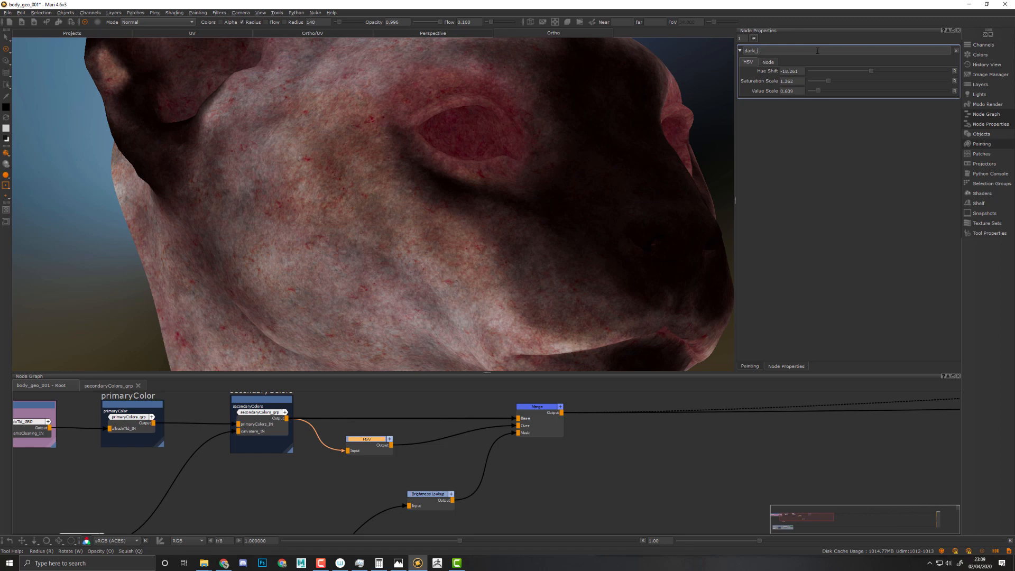
{"action": "type", "text": "mDisp"}
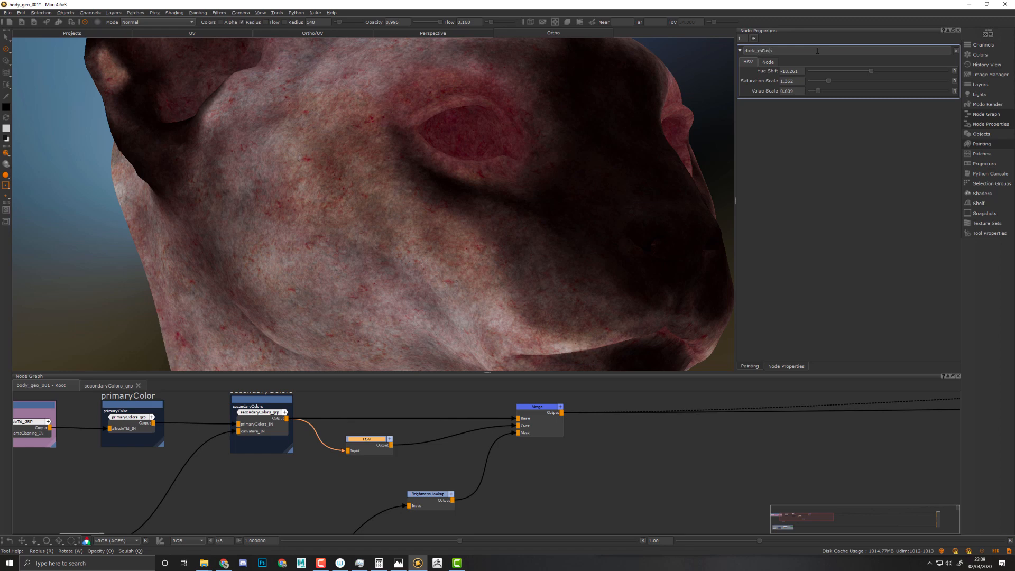
{"action": "type", "text": "_HSB"}
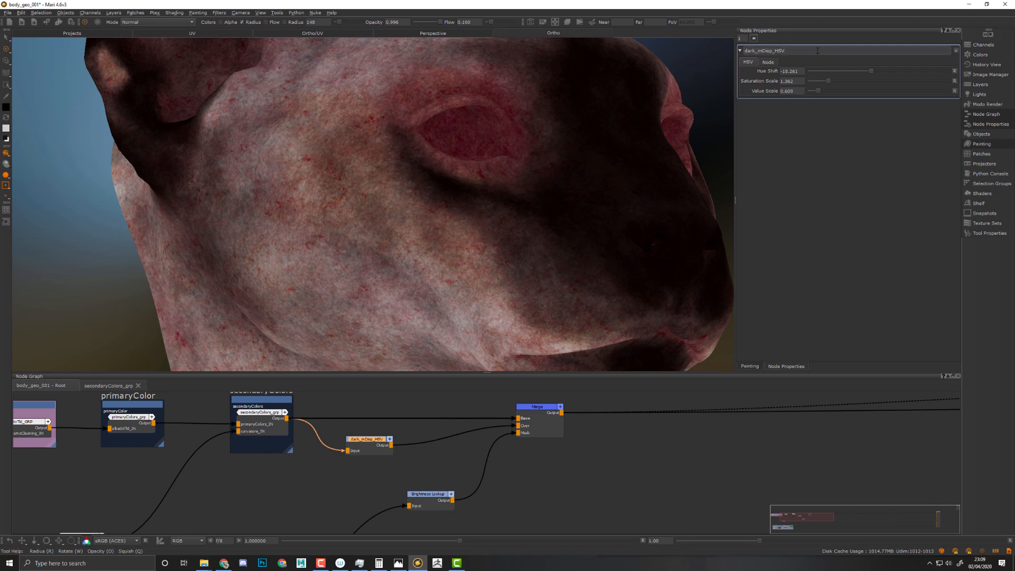
{"action": "left_click", "coordinate": [537, 406]}
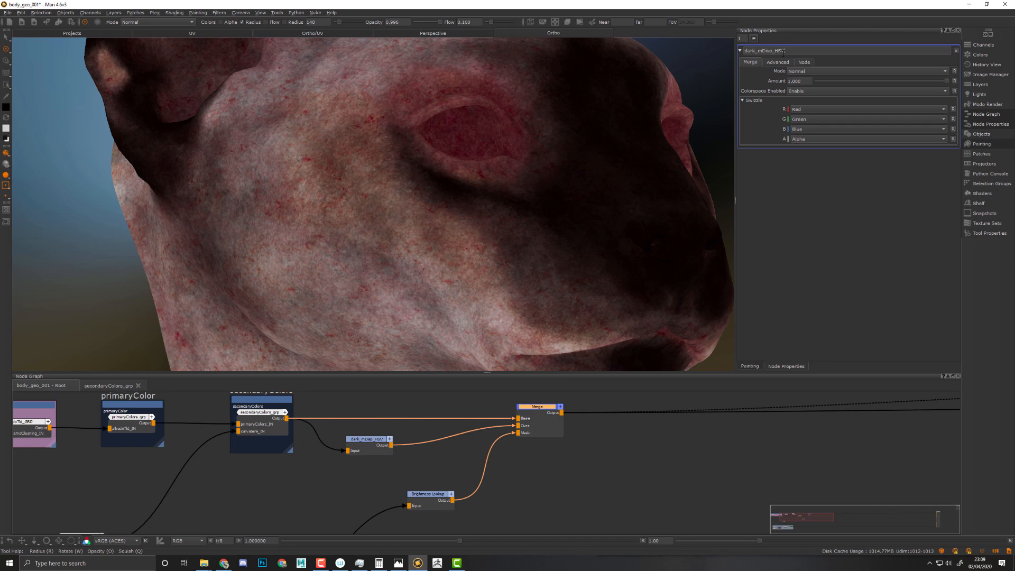
{"action": "left_click", "coordinate": [430, 494]}
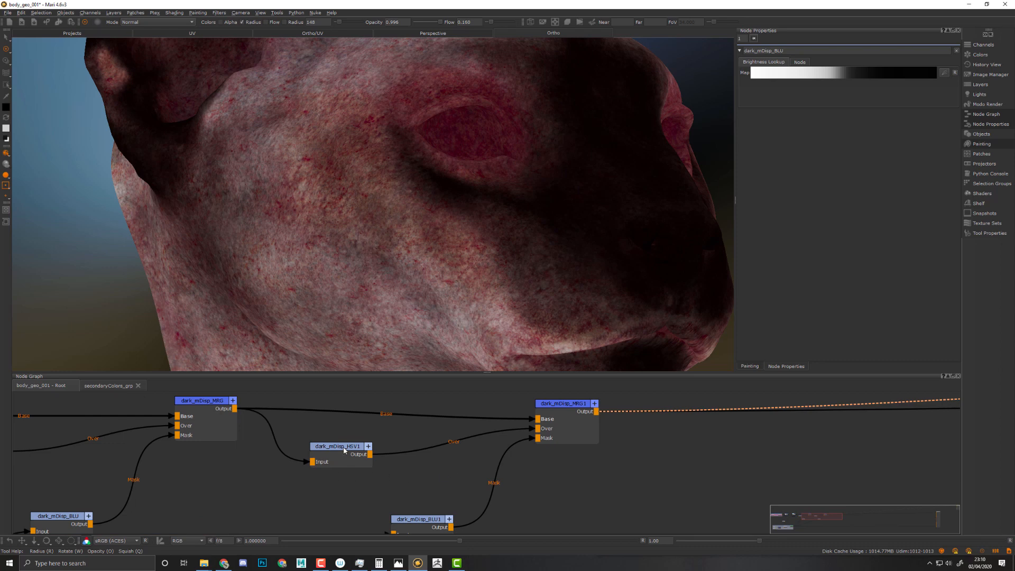
Step: Tune dark_mDisp_HSV1 to value about 1.68, lower saturation and a positive hue shift
{"action": "left_click", "coordinate": [335, 447]}
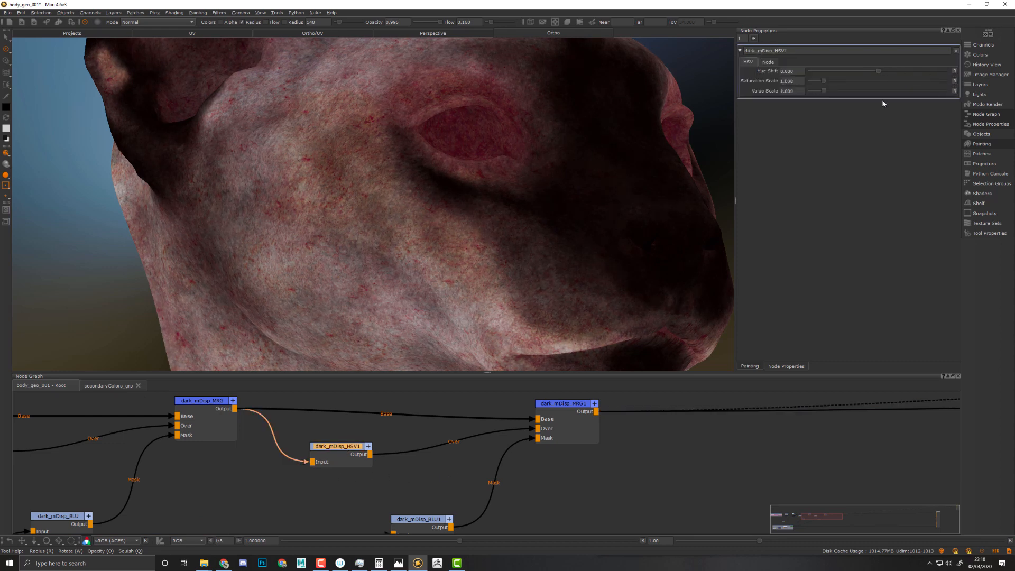
{"action": "left_click_drag", "start_coordinate": [823, 91], "coordinate": [833, 91]}
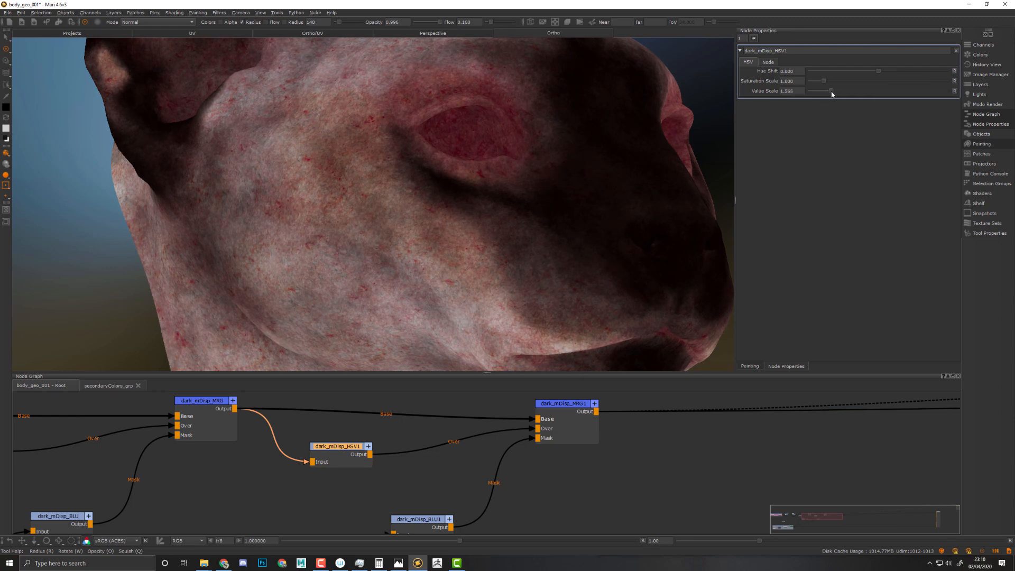
{"action": "left_click_drag", "start_coordinate": [832, 94], "coordinate": [822, 82]}
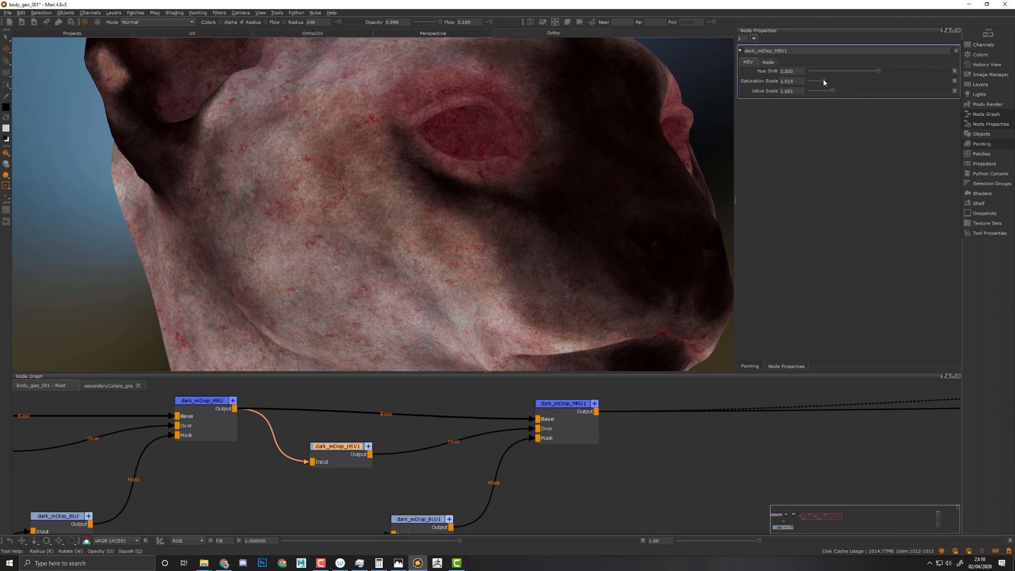
{"action": "left_click_drag", "start_coordinate": [836, 81], "coordinate": [818, 82]}
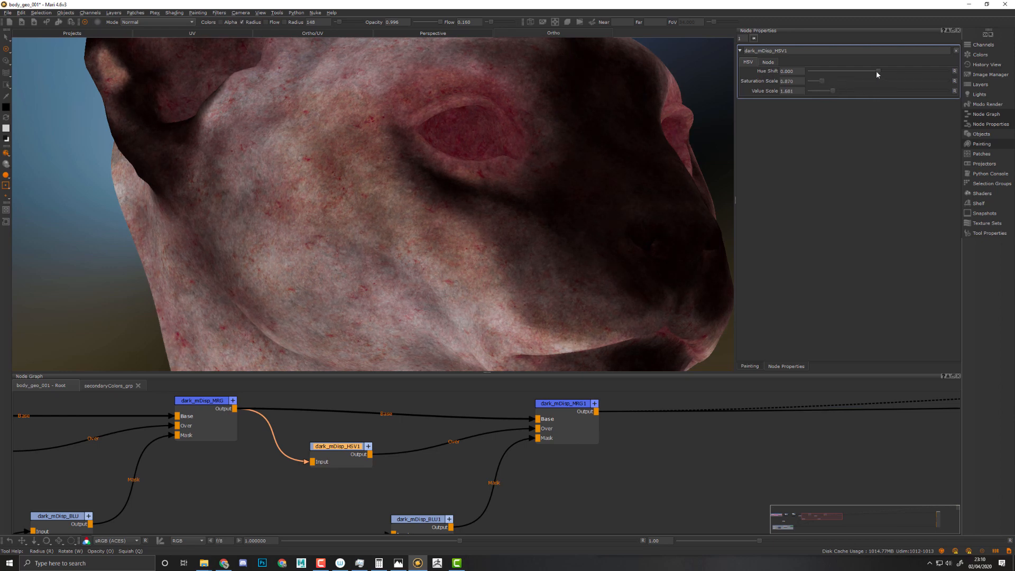
{"action": "left_click_drag", "start_coordinate": [861, 71], "coordinate": [884, 71]}
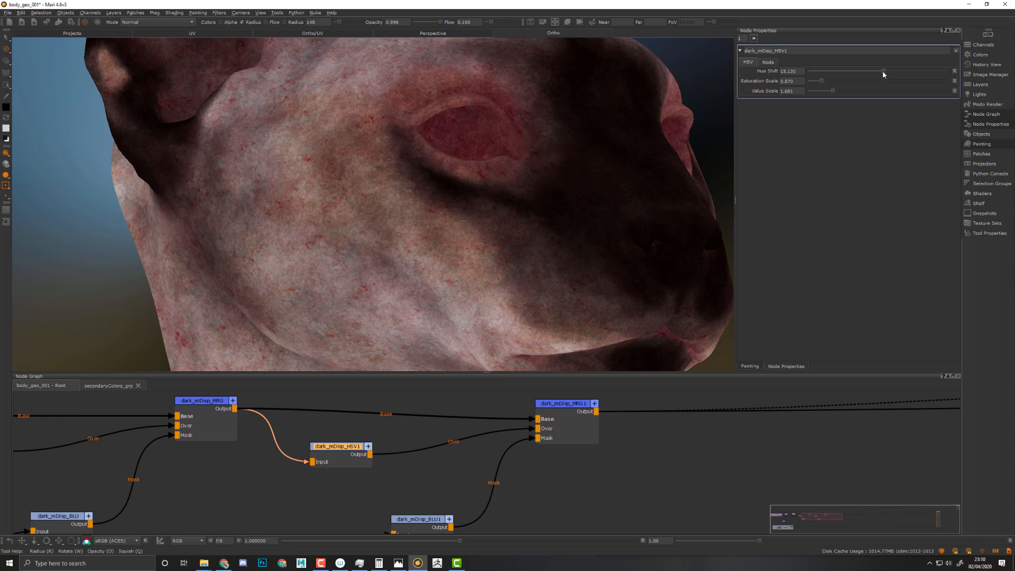
{"action": "left_click_drag", "start_coordinate": [884, 71], "coordinate": [897, 71]}
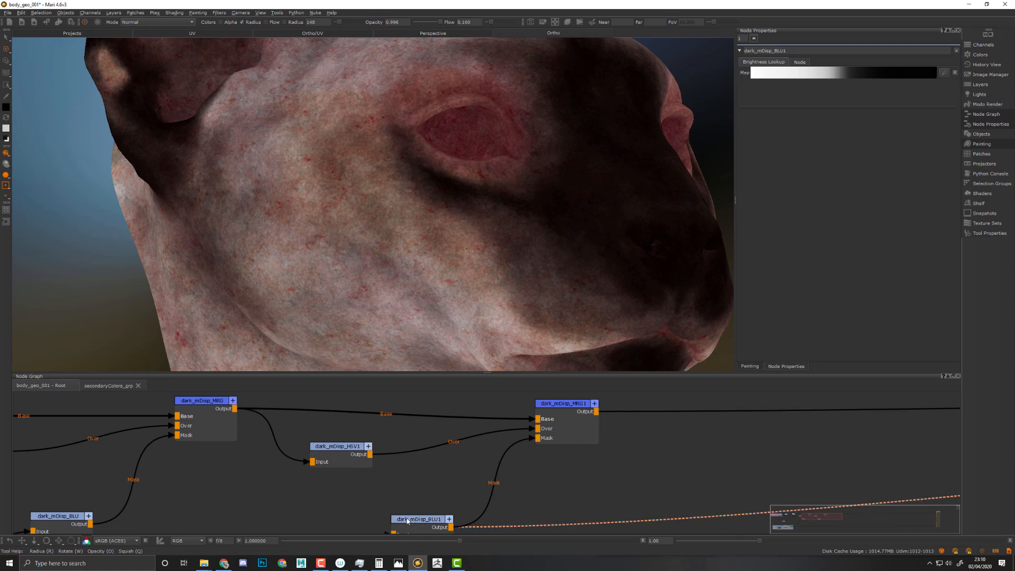
Step: Preview the brightness lookup masks, then show the dark_mDisp_MRG1 merge result on the cat head
{"action": "left_click", "coordinate": [113, 540]}
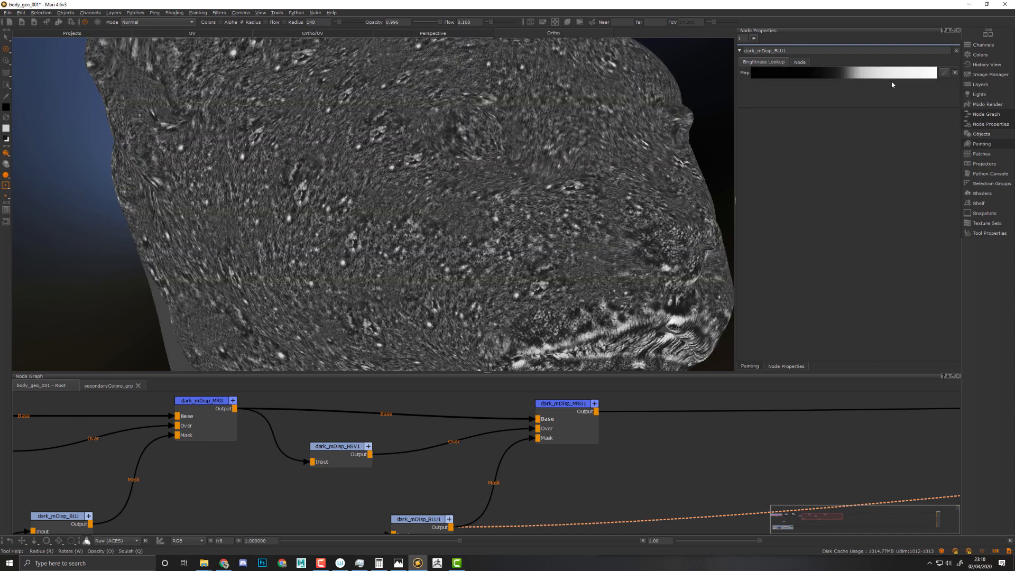
{"action": "left_click", "coordinate": [563, 403]}
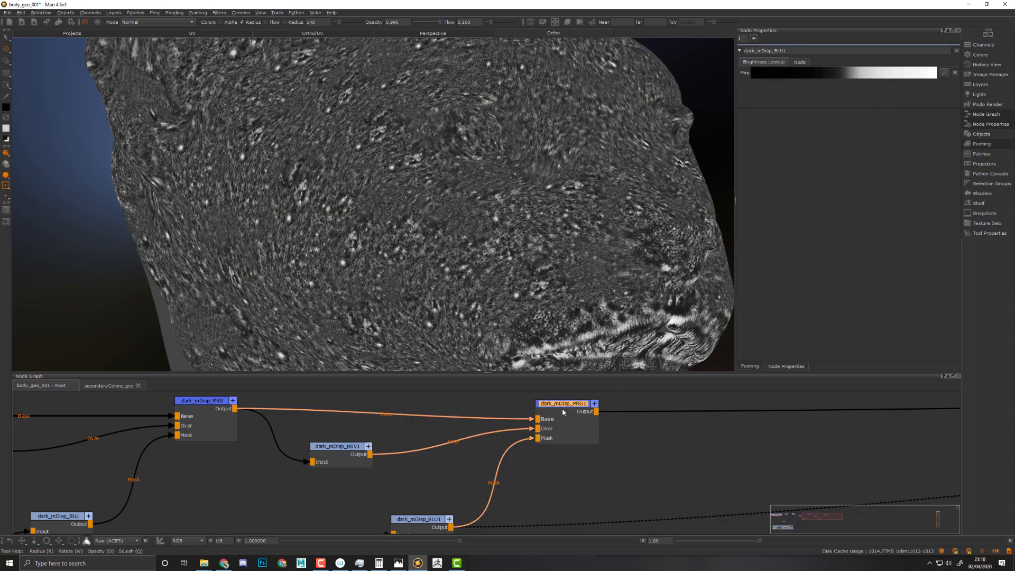
{"action": "left_click", "coordinate": [562, 403]}
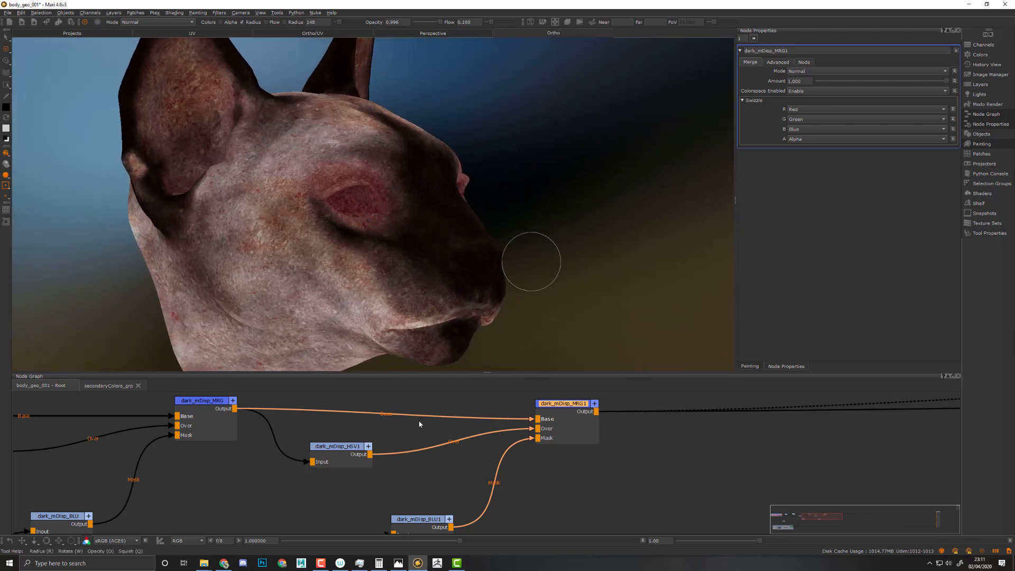
Step: Retune dark_mDisp_HSV1 to value about 1.3, saturation 1.0 and hue shift near 17 for a paler pinkish head
{"action": "left_click", "coordinate": [337, 446]}
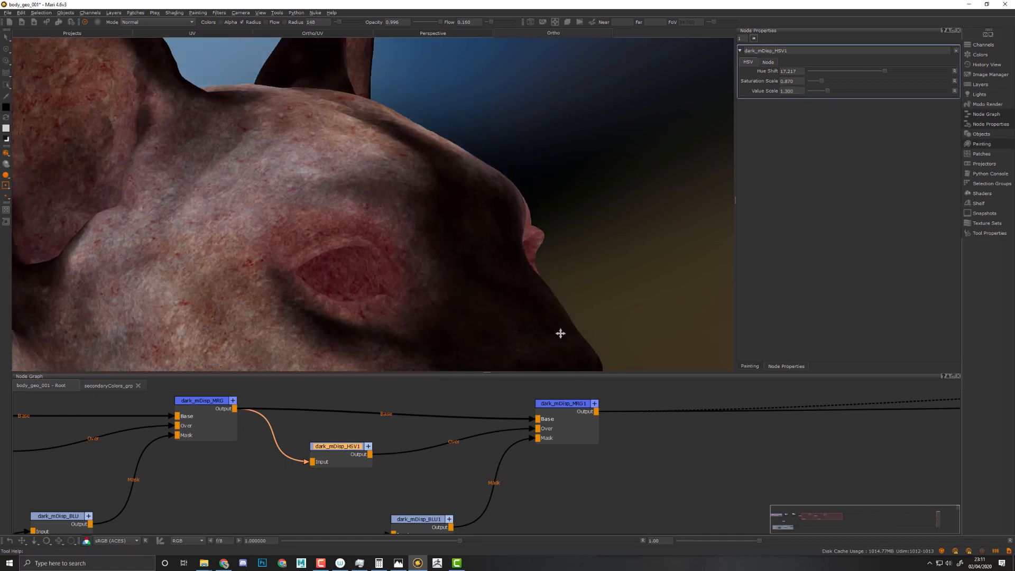
{"action": "left_click_drag", "start_coordinate": [561, 333], "coordinate": [467, 158]}
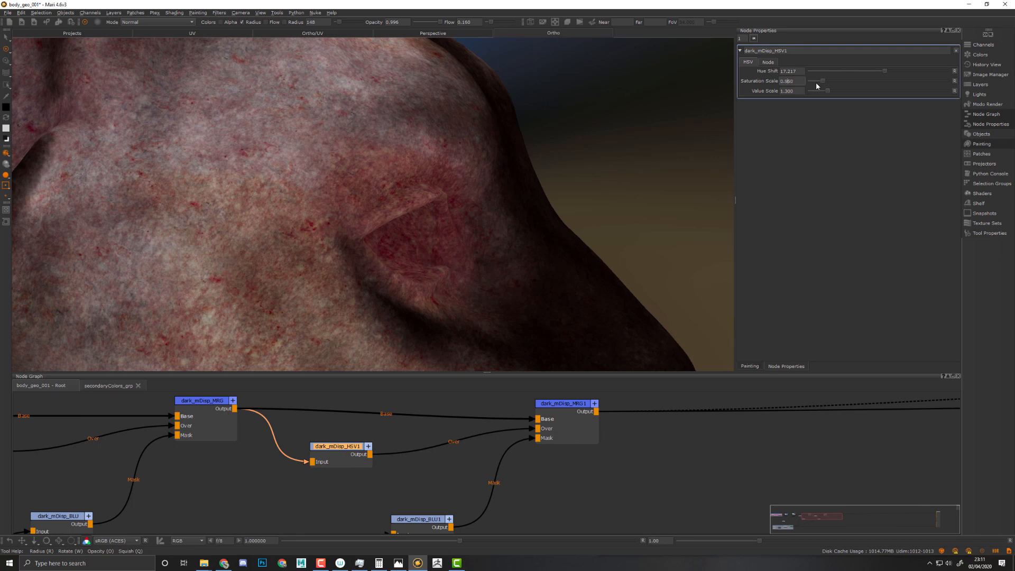
{"action": "left_click_drag", "start_coordinate": [829, 81], "coordinate": [819, 80]}
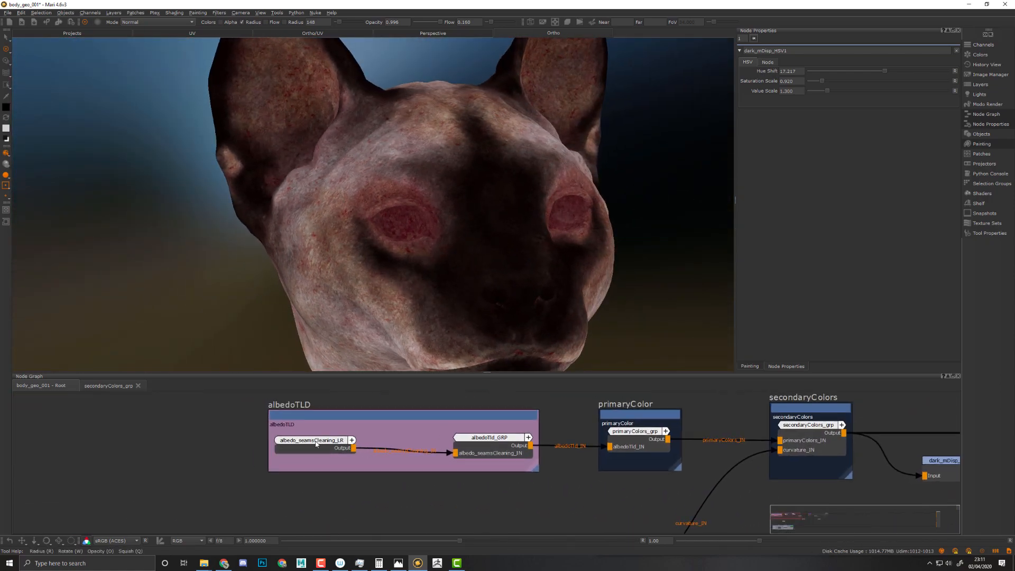
Step: Inside primaryColors_grp, set black_CLR to a lighter warm grey around 0.27, 0.25, 0.25
{"action": "left_click", "coordinate": [635, 430]}
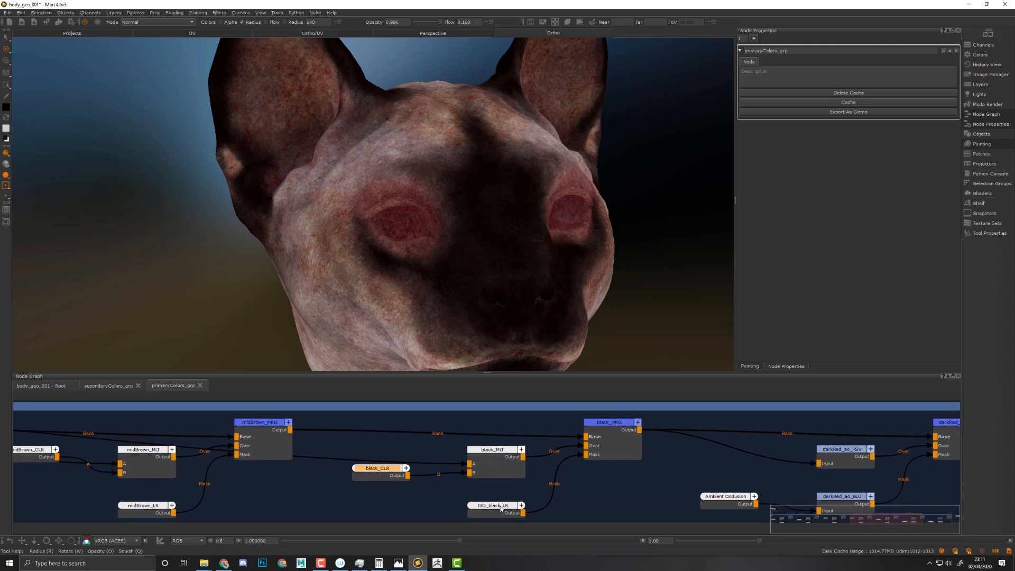
{"action": "left_click", "coordinate": [375, 469]}
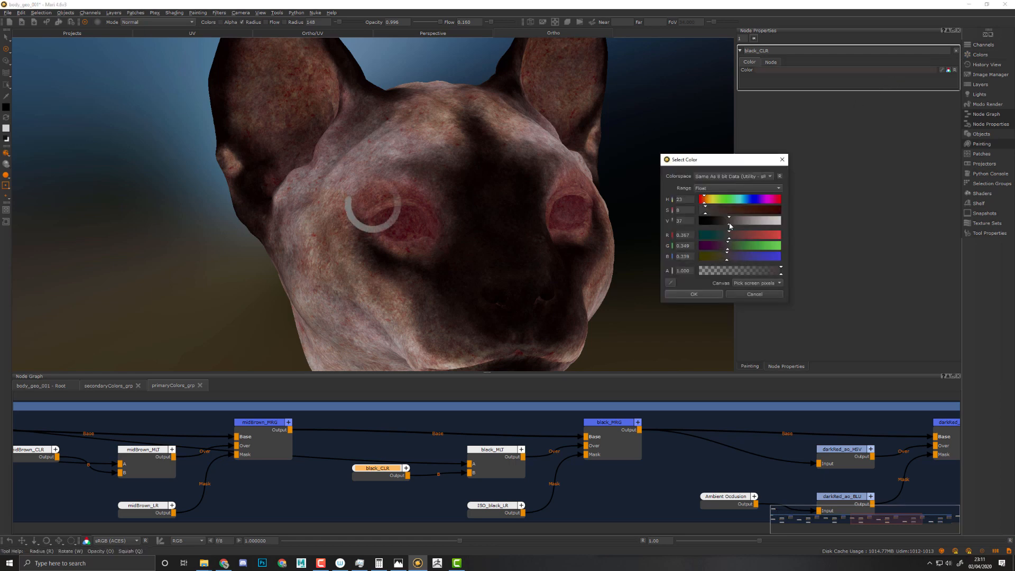
{"action": "left_click_drag", "start_coordinate": [729, 220], "coordinate": [724, 226]}
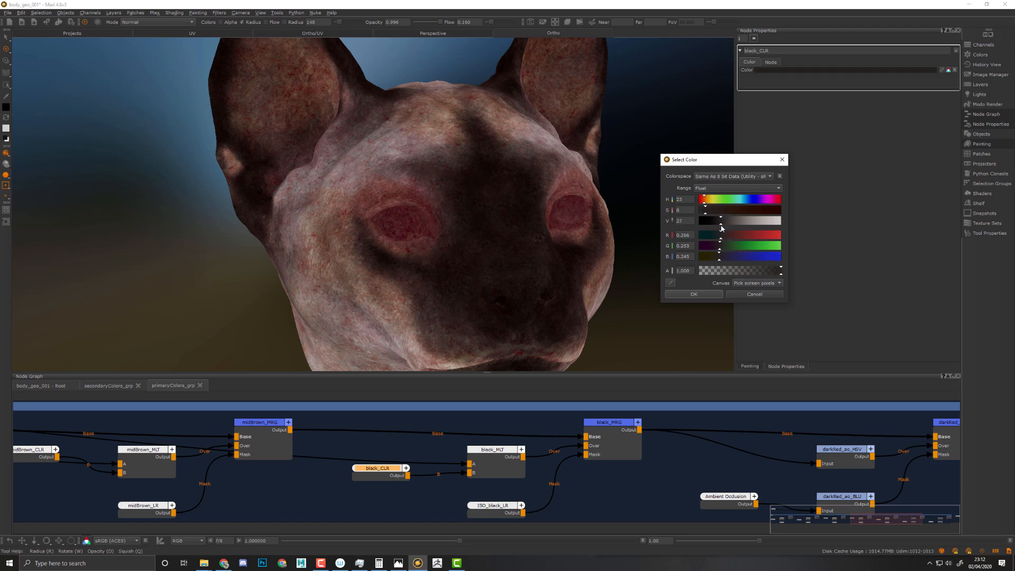
{"action": "mouse_move", "coordinate": [705, 296]}
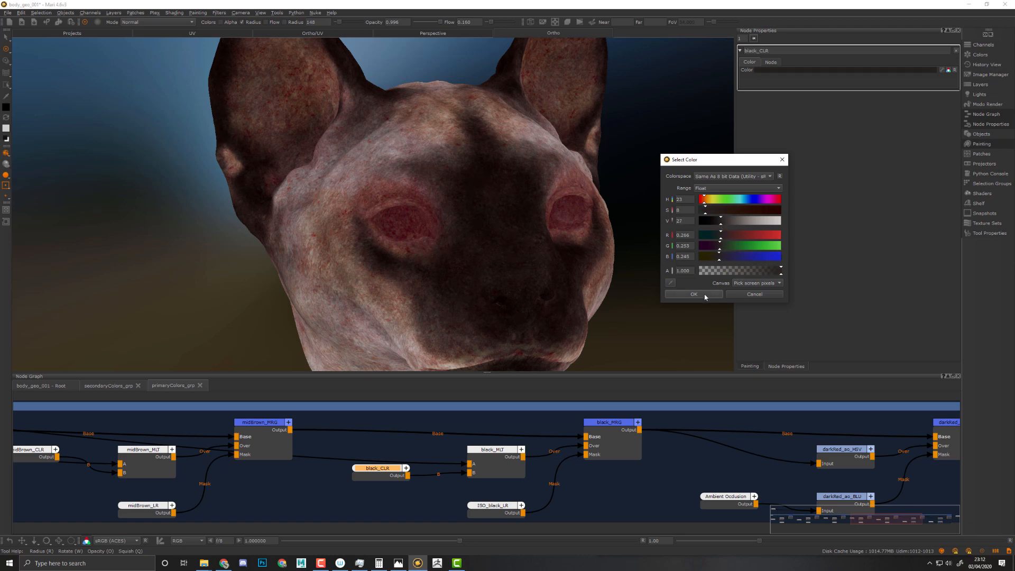
{"action": "left_click", "coordinate": [694, 293]}
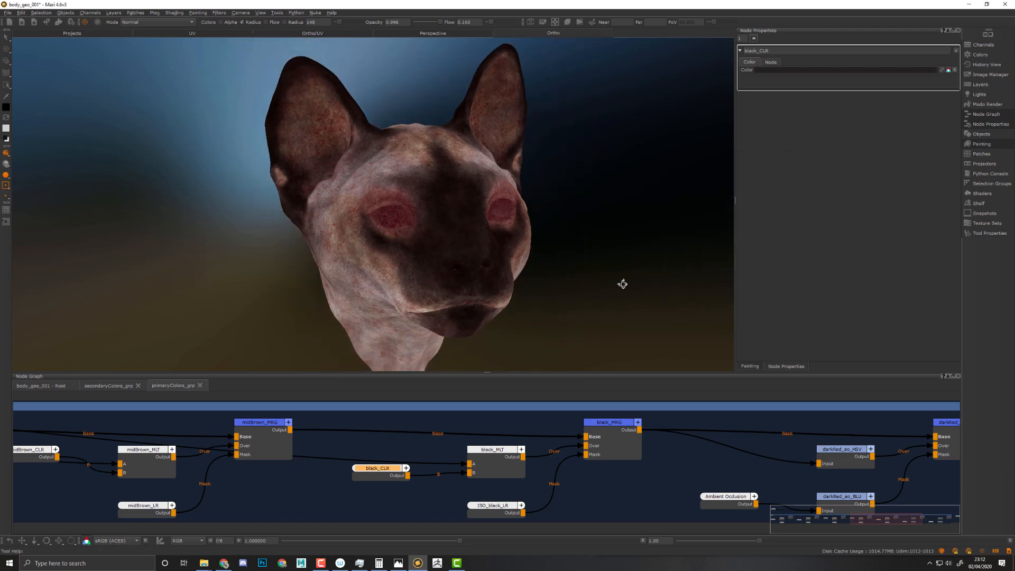
Step: Make ISO_black_LR the active paint node and close in on the dark muzzle to check it
{"action": "left_click_drag", "start_coordinate": [623, 284], "coordinate": [590, 290]}
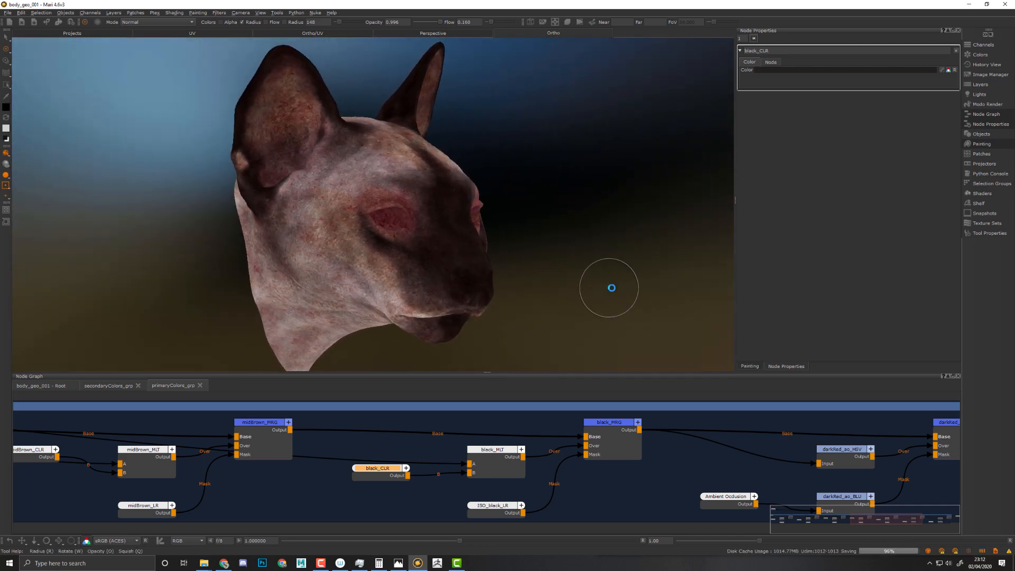
{"action": "left_click", "coordinate": [495, 505]}
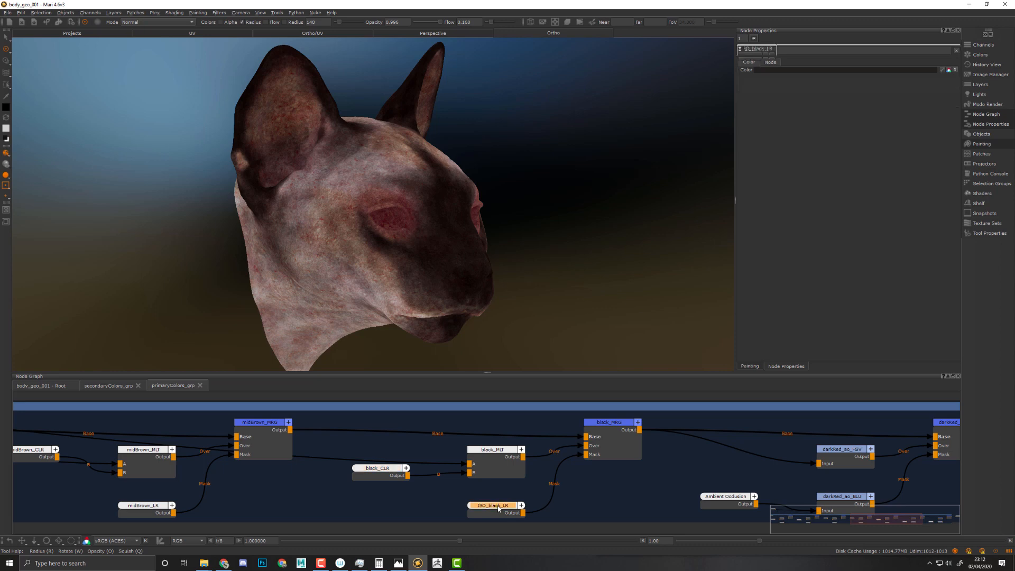
{"action": "left_click", "coordinate": [494, 505]}
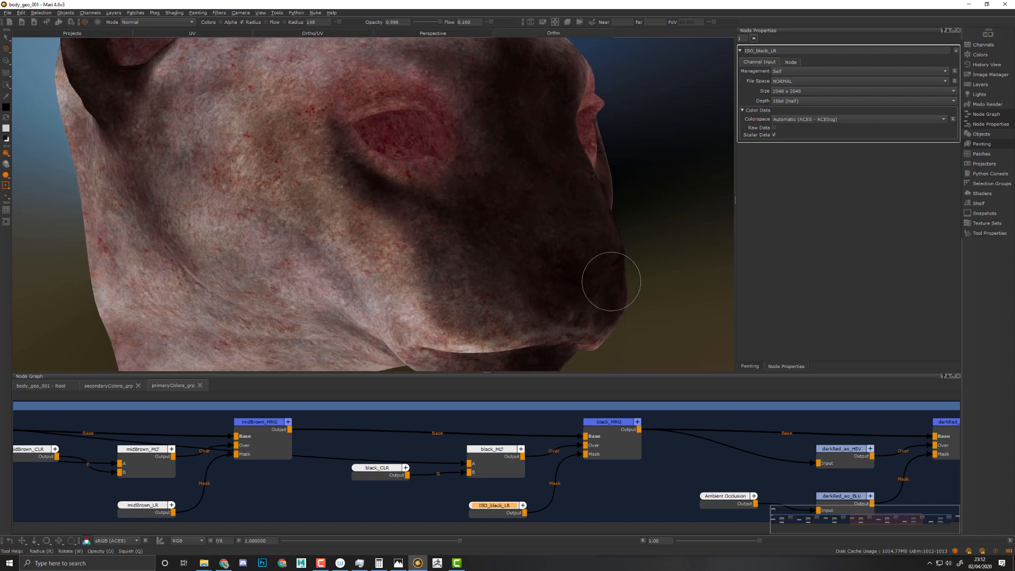
{"action": "left_click_drag", "start_coordinate": [609, 281], "coordinate": [482, 250]}
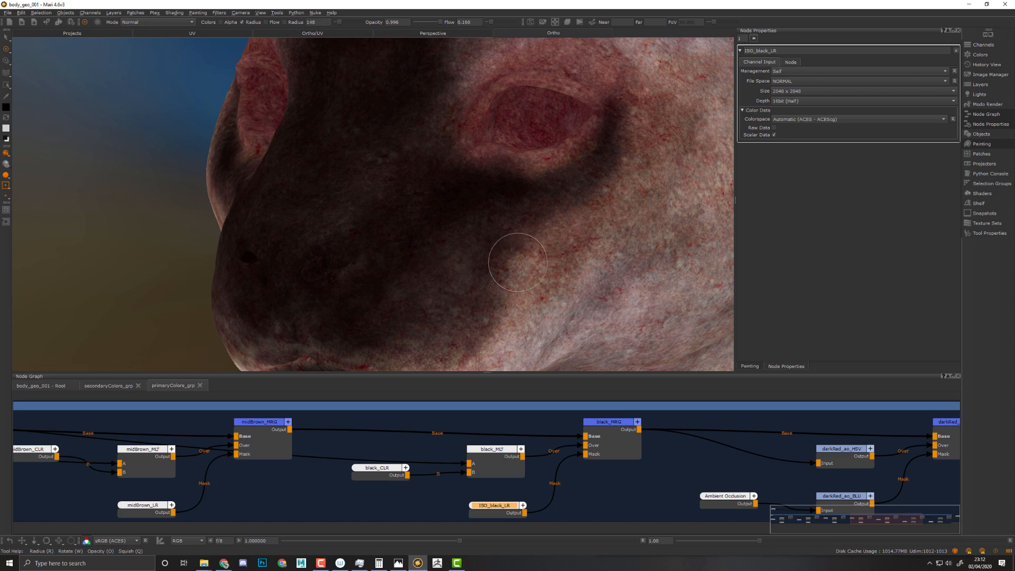
{"action": "left_click", "coordinate": [516, 263]}
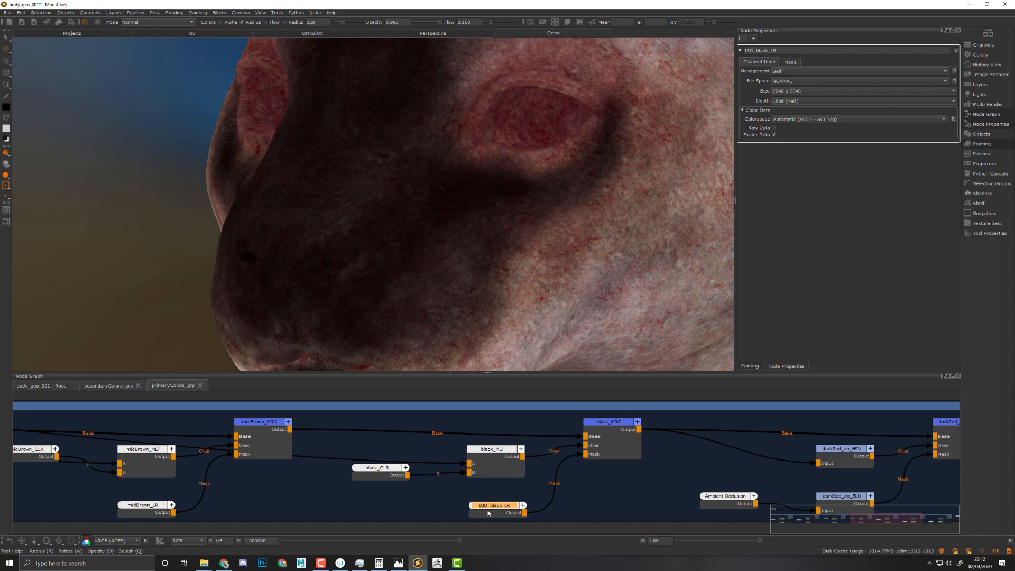
{"action": "mouse_move", "coordinate": [470, 295]}
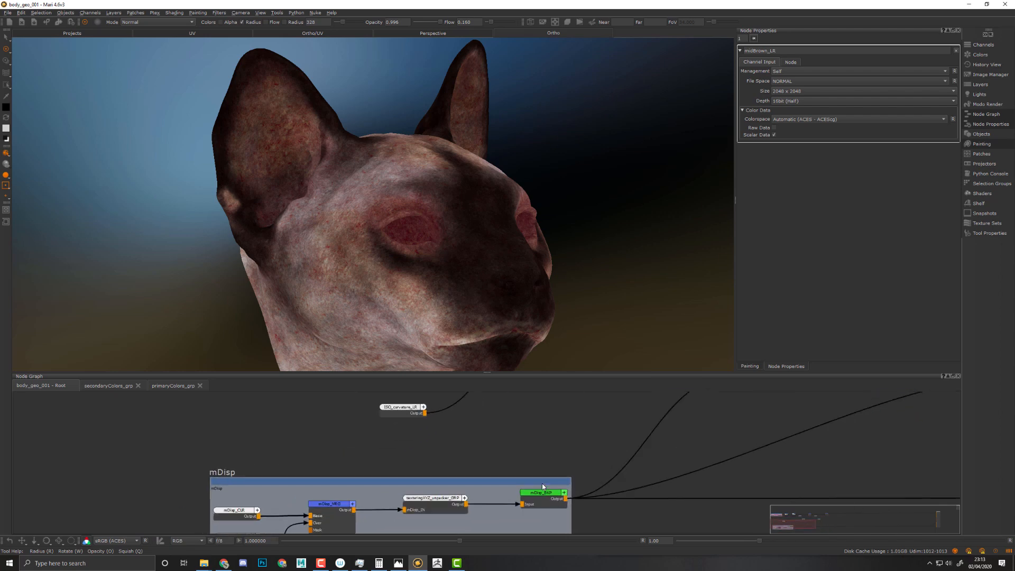
Step: Select mDisp_BKP, then make the mDisp_LR paint node active with the view framed around the eye
{"action": "left_click", "coordinate": [543, 493]}
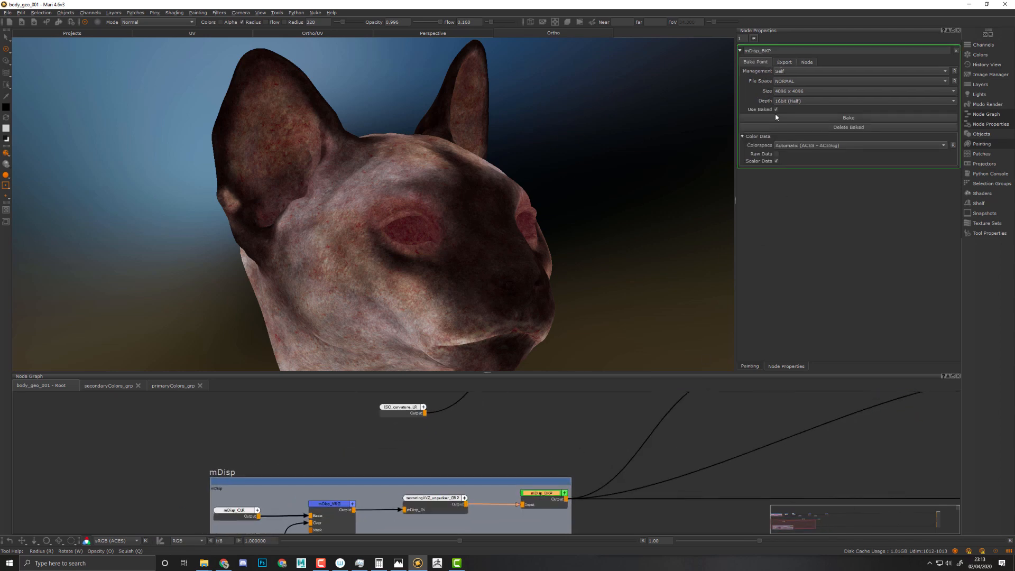
{"action": "left_click", "coordinate": [776, 109]}
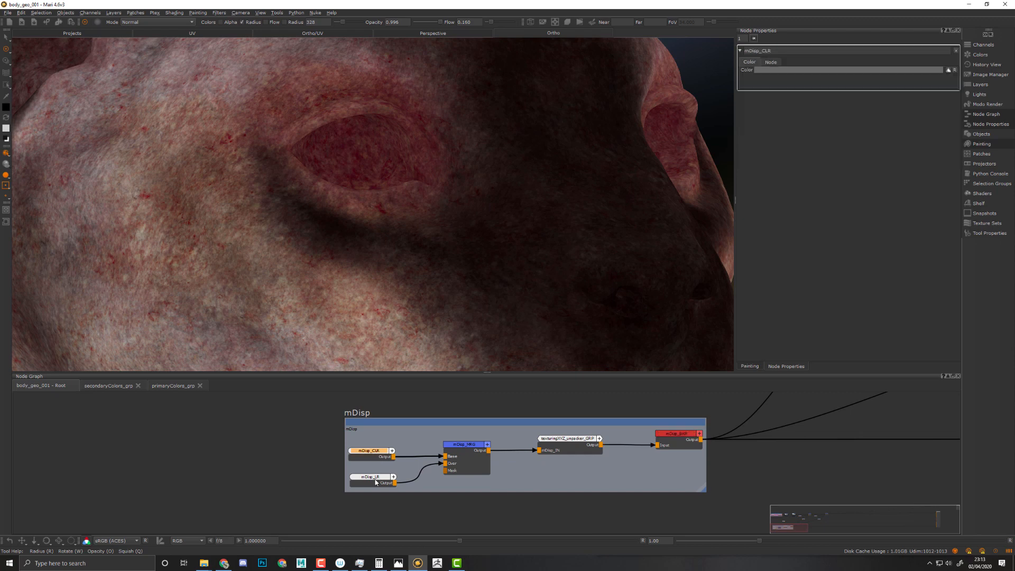
{"action": "left_click", "coordinate": [369, 477]}
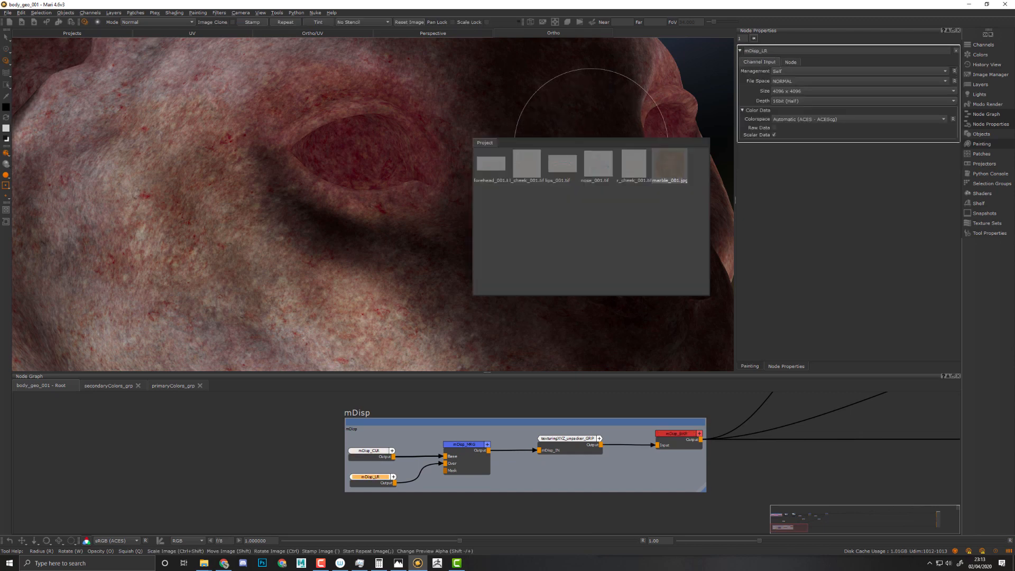
{"action": "mouse_move", "coordinate": [631, 177]}
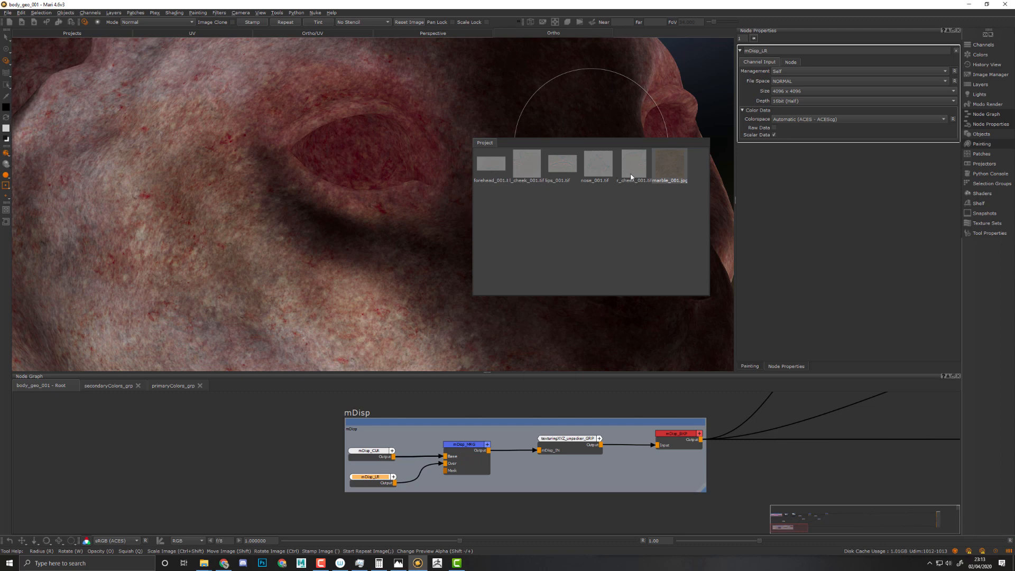
{"action": "mouse_move", "coordinate": [633, 163]}
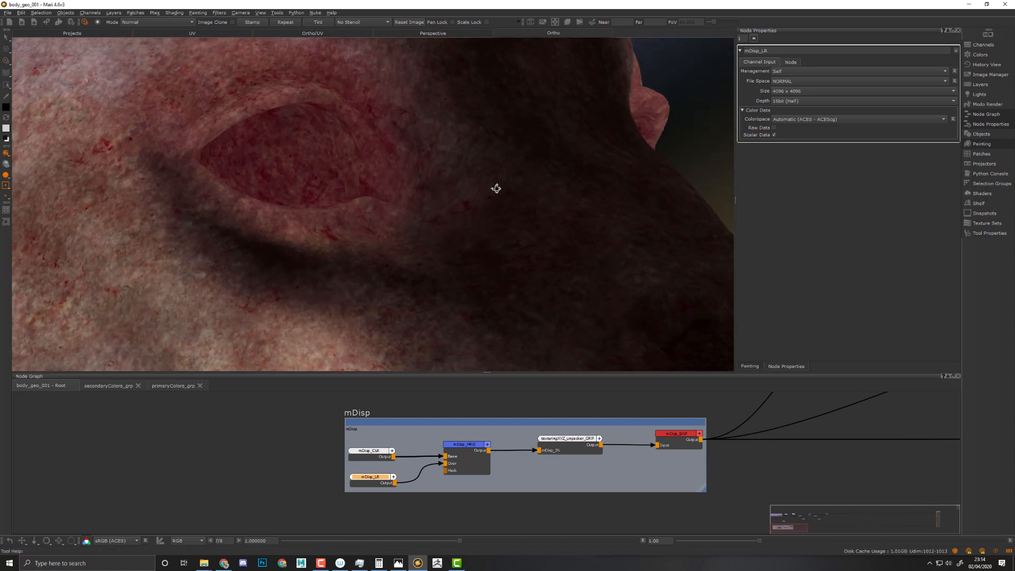
{"action": "left_click_drag", "start_coordinate": [495, 189], "coordinate": [403, 246]}
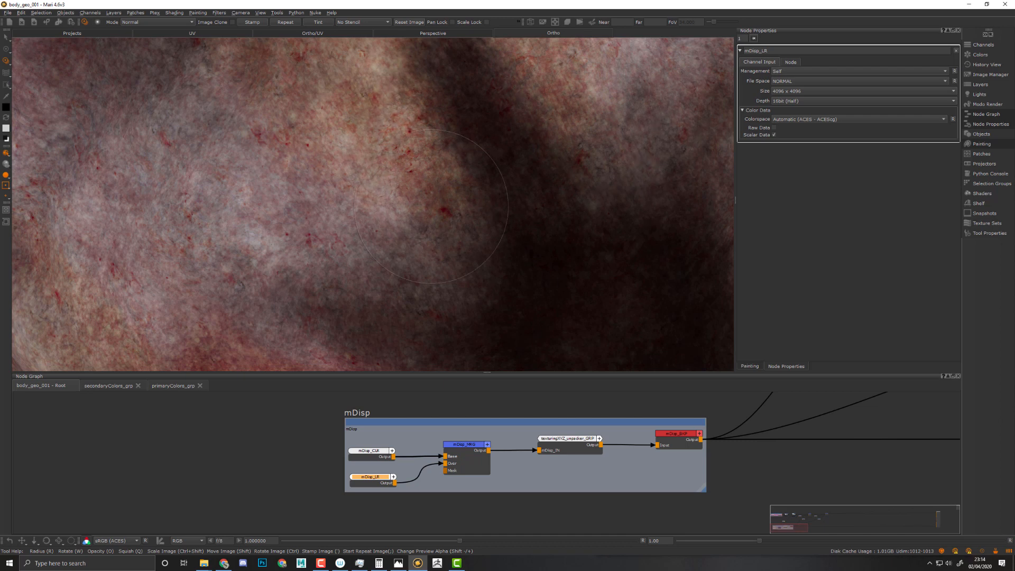
{"action": "mouse_move", "coordinate": [476, 223]}
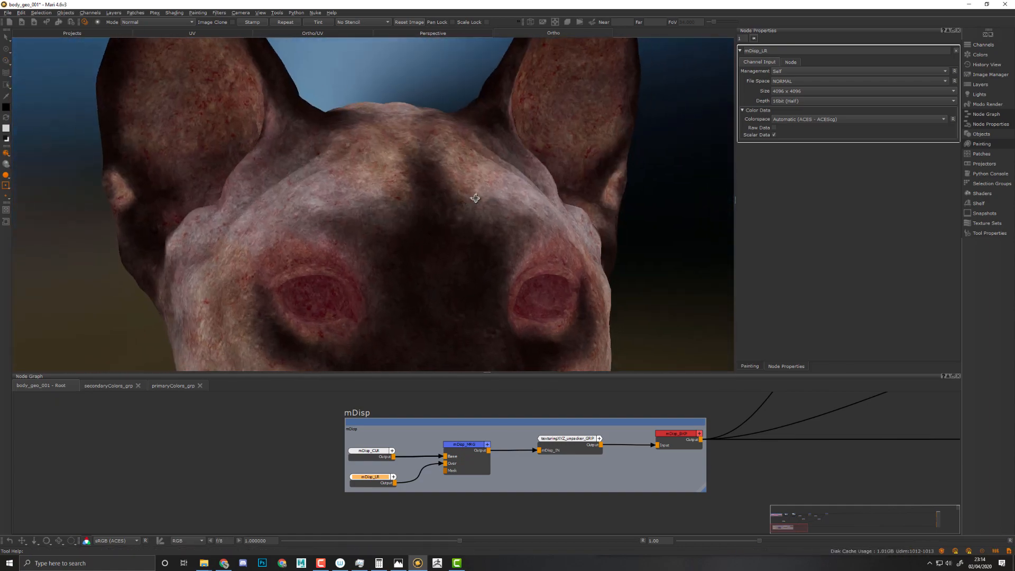
Step: Frame the brow crease and place the forehead wrinkle reference image as a stamp preview over the skin
{"action": "left_click_drag", "start_coordinate": [475, 198], "coordinate": [407, 190]}
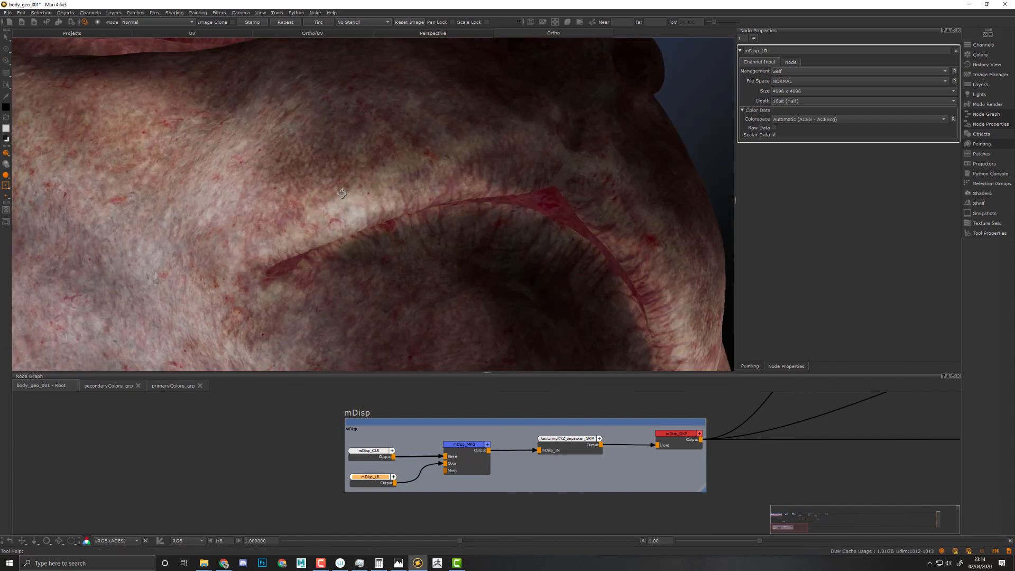
{"action": "left_click_drag", "start_coordinate": [342, 192], "coordinate": [443, 188]}
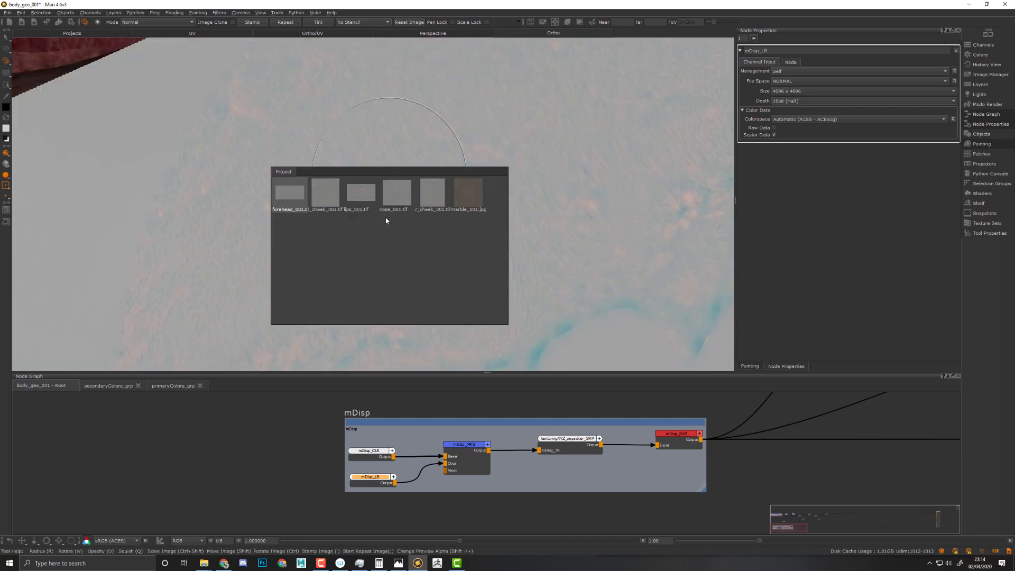
{"action": "left_click", "coordinate": [361, 195]}
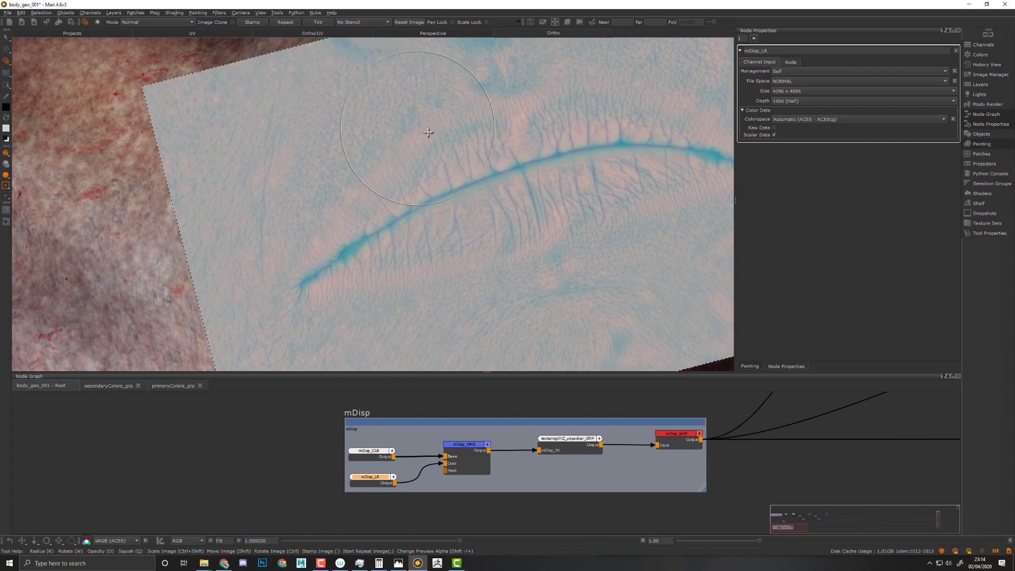
{"action": "mouse_move", "coordinate": [3, 334]}
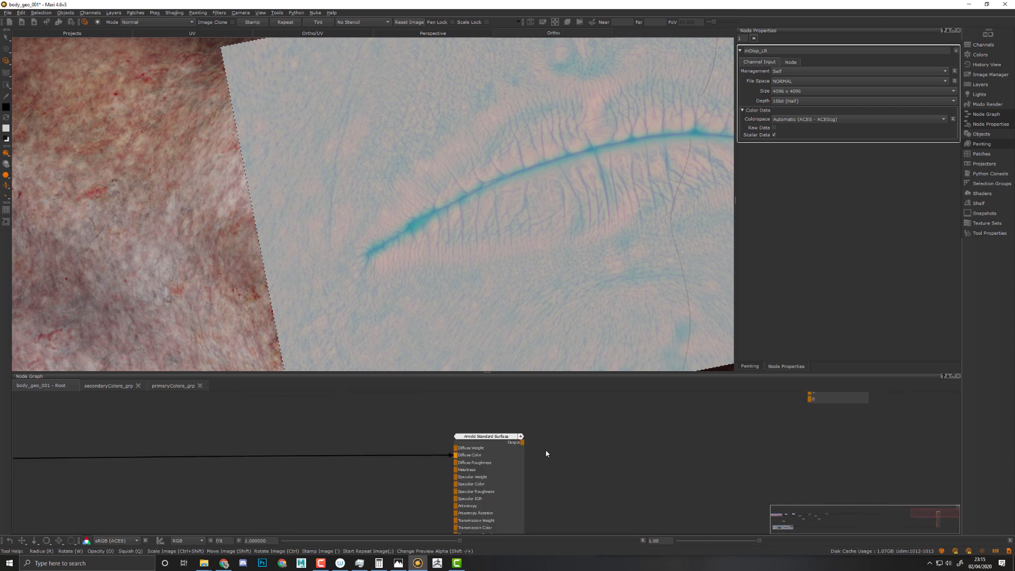
{"action": "left_click_drag", "start_coordinate": [522, 443], "coordinate": [657, 393]}
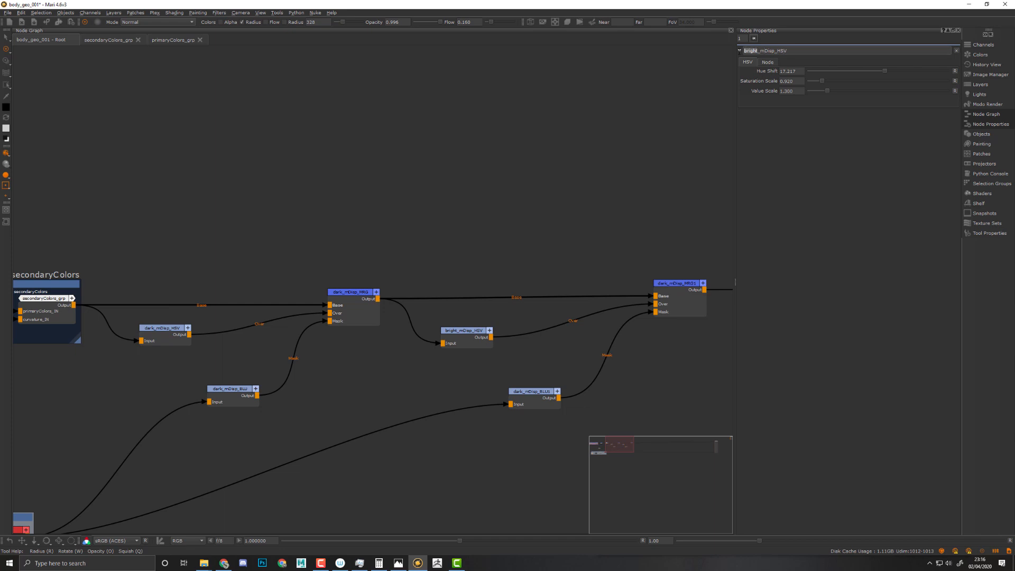
Step: Select the dark_mDisp and bright_mDisp chain nodes and collapse them into one Group node
{"action": "left_click", "coordinate": [531, 391]}
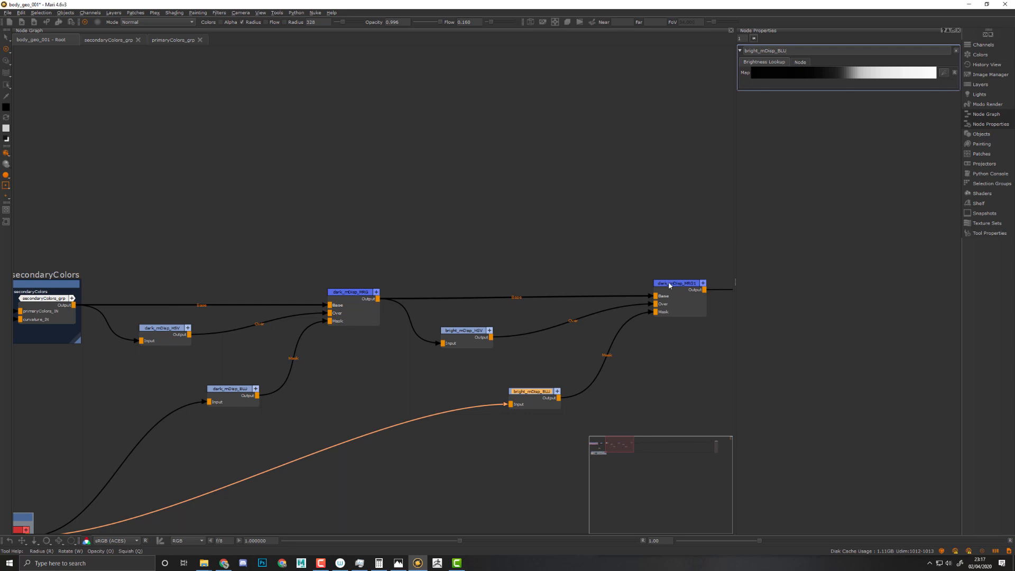
{"action": "left_click", "coordinate": [677, 283]}
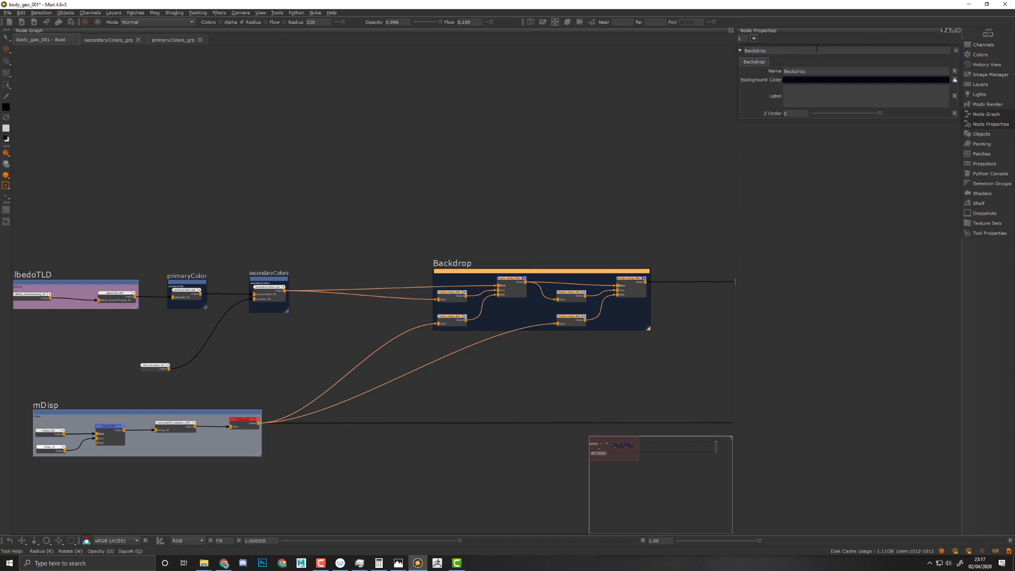
{"action": "type", "text": "te"}
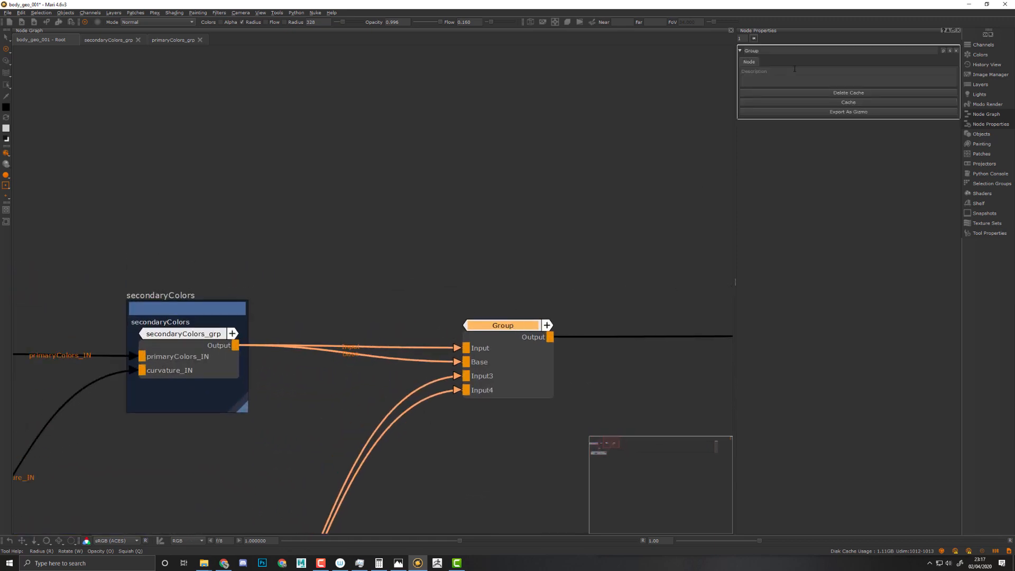
Step: Name the group tertiaryColors_GRP and fit a tertiaryColors backdrop around it
{"action": "type", "text": "tertial"}
{"action": "type", "text": "Backdrop"}
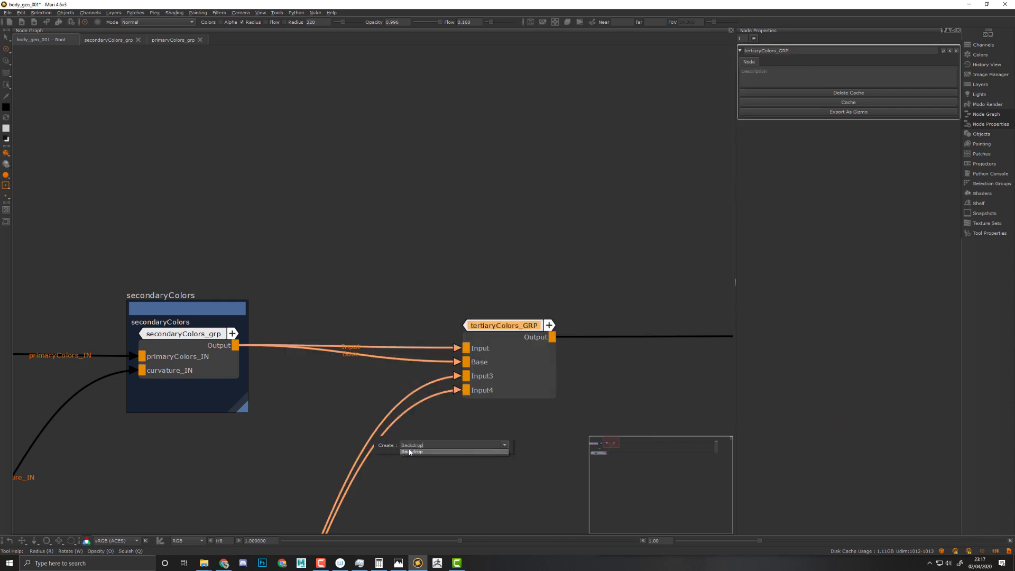
{"action": "left_click", "coordinate": [412, 452]}
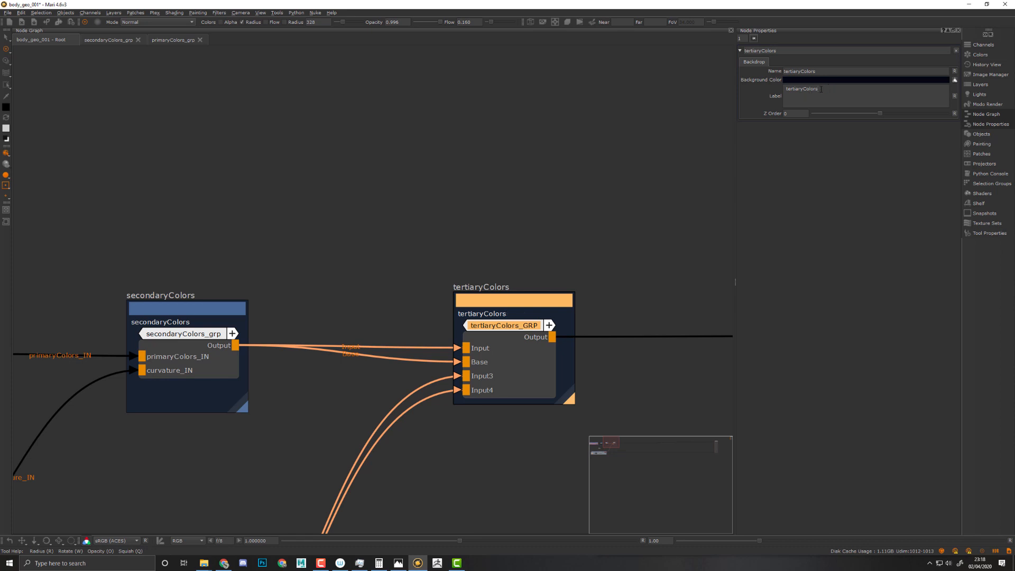
{"action": "left_click_drag", "start_coordinate": [514, 299], "coordinate": [465, 299]}
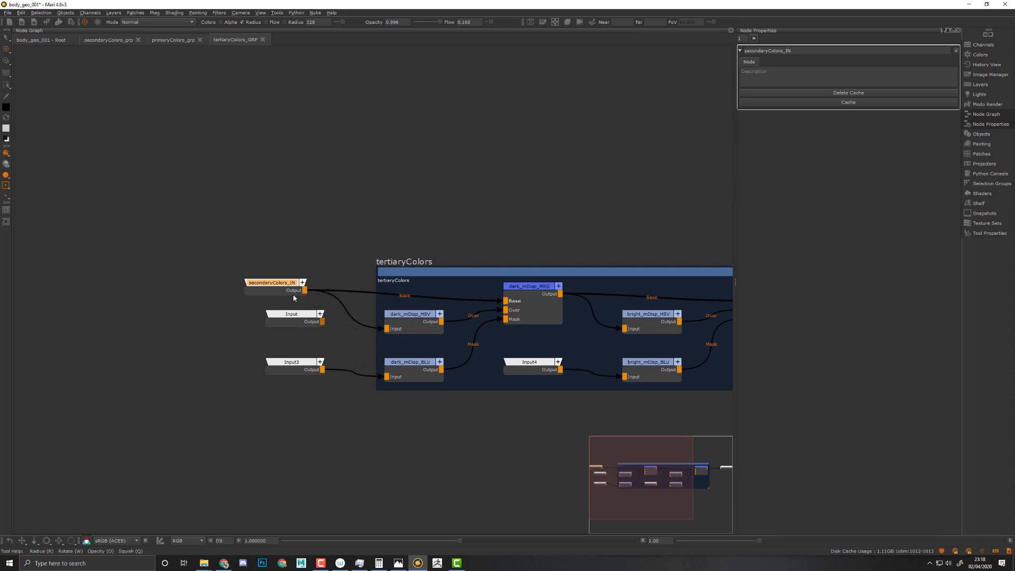
Step: Rename the third Input node inside tertiaryColors_GRP to mDisp_IN
{"action": "left_click", "coordinate": [290, 362]}
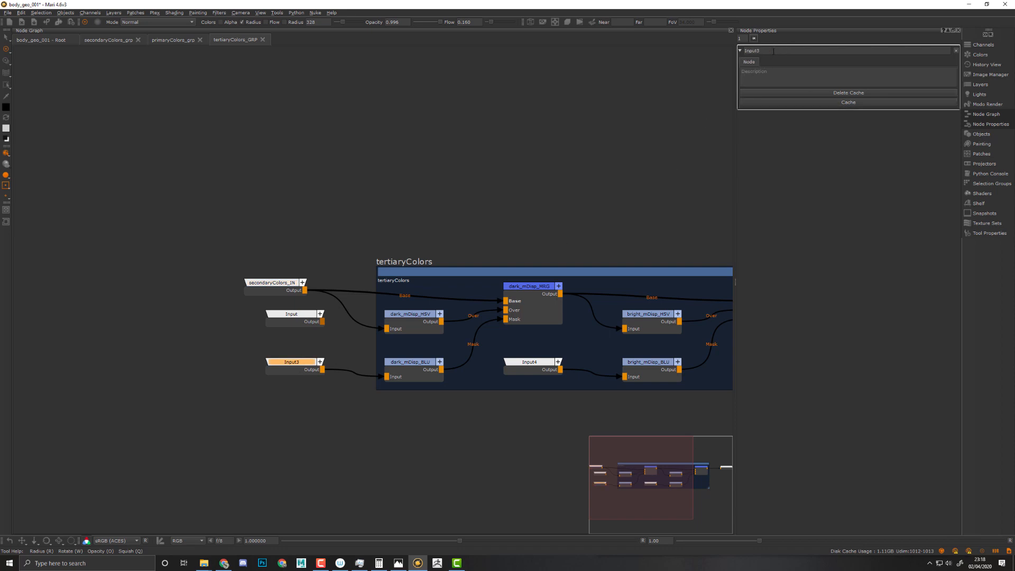
{"action": "type", "text": "M"}
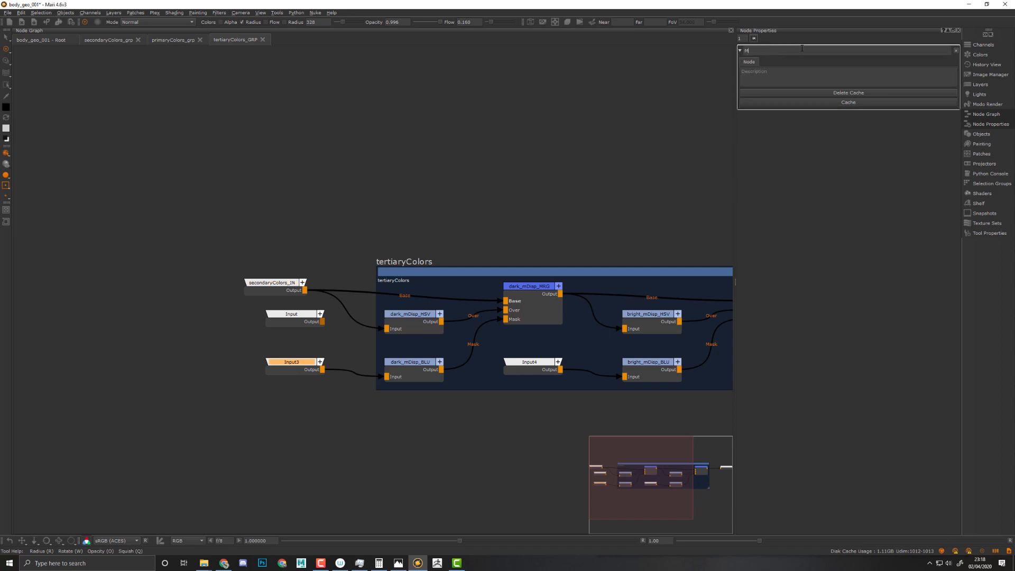
{"action": "type", "text": "mDisp_"}
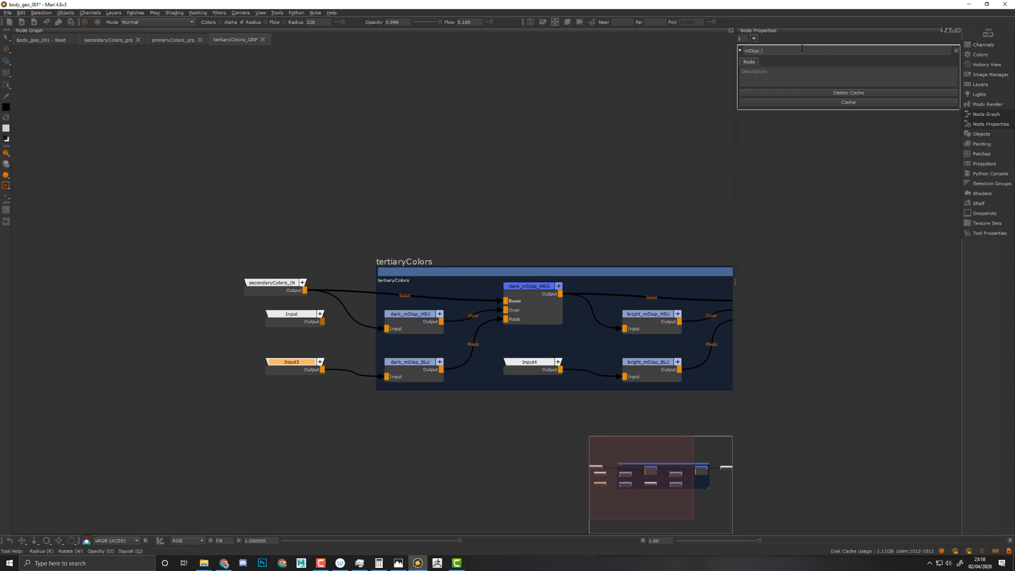
{"action": "type", "text": "mDisp_IN"}
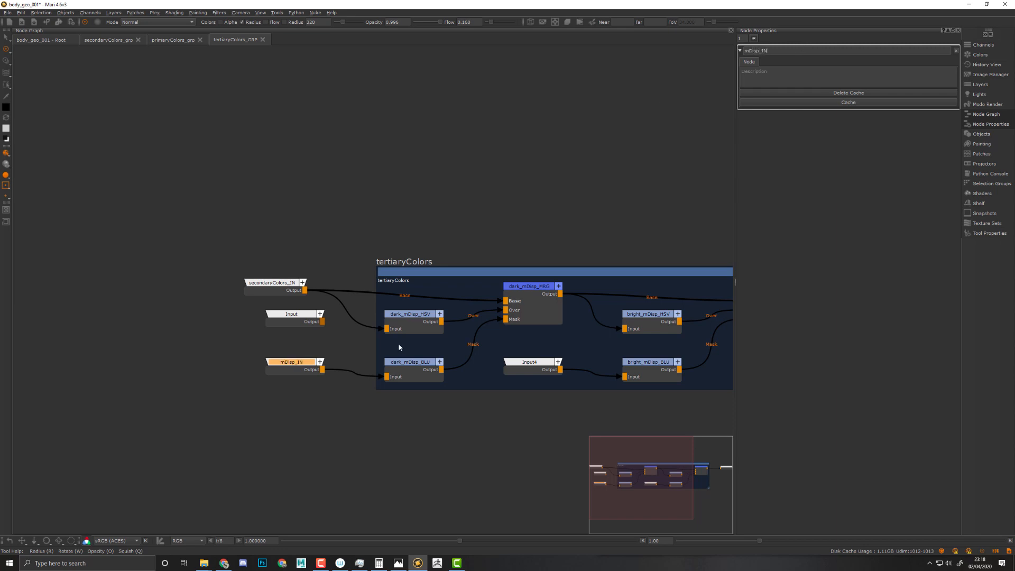
{"action": "left_click_drag", "start_coordinate": [292, 362], "coordinate": [275, 423]}
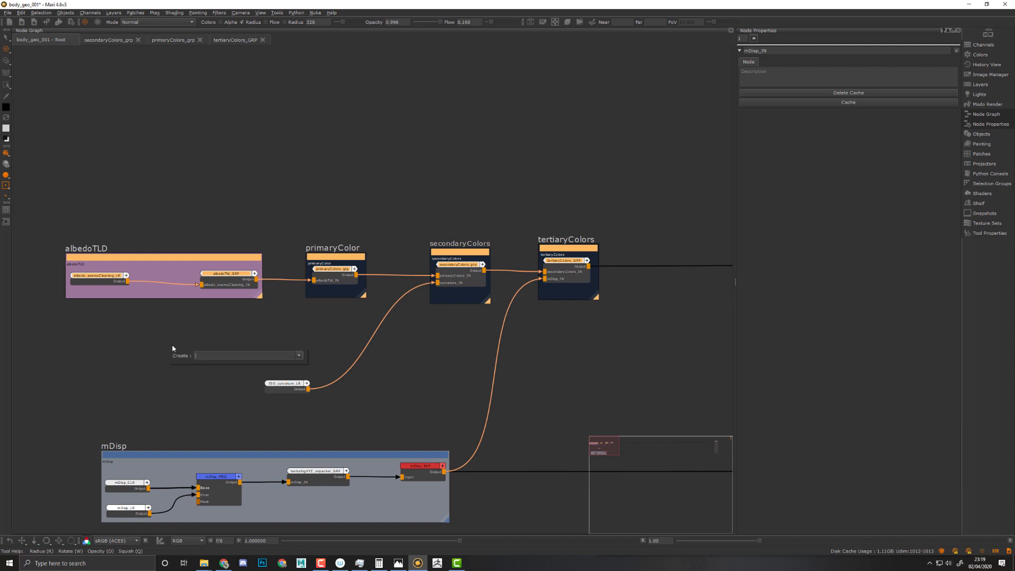
Step: Create a root Backdrop around the four colour backdrops with Z Order -10
{"action": "type", "text": "bad"}
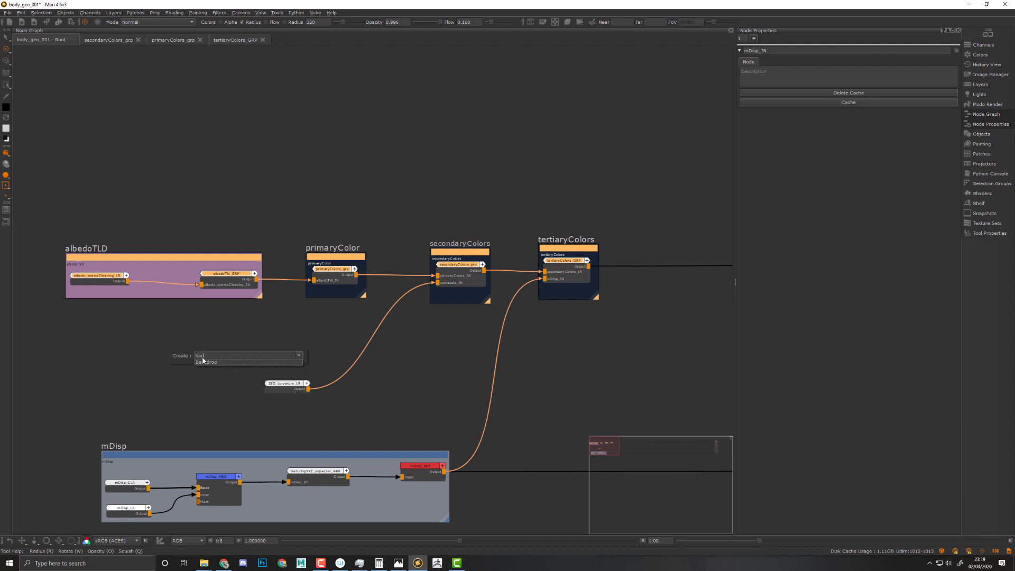
{"action": "left_click", "coordinate": [206, 362]}
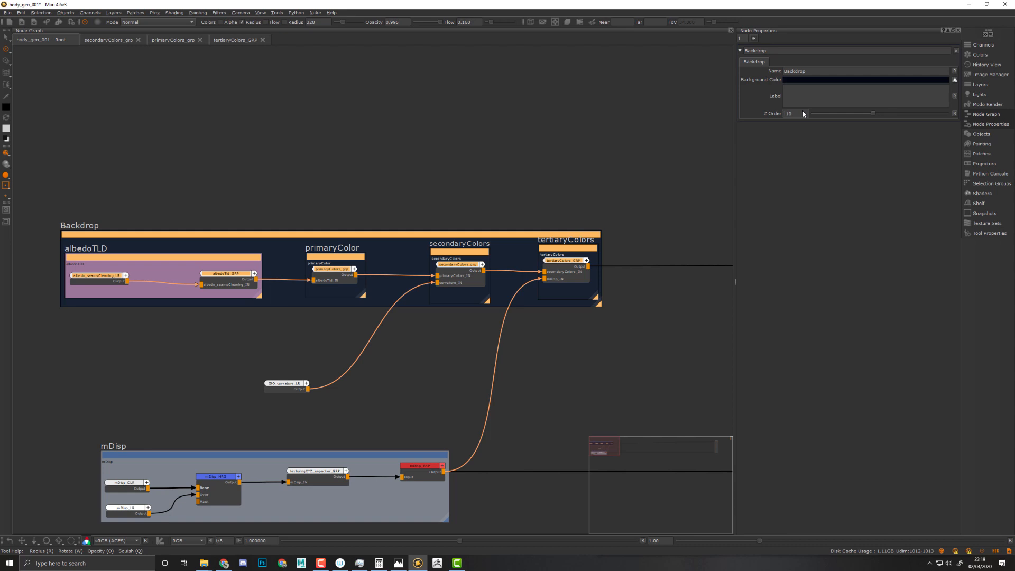
{"action": "left_click", "coordinate": [864, 79]}
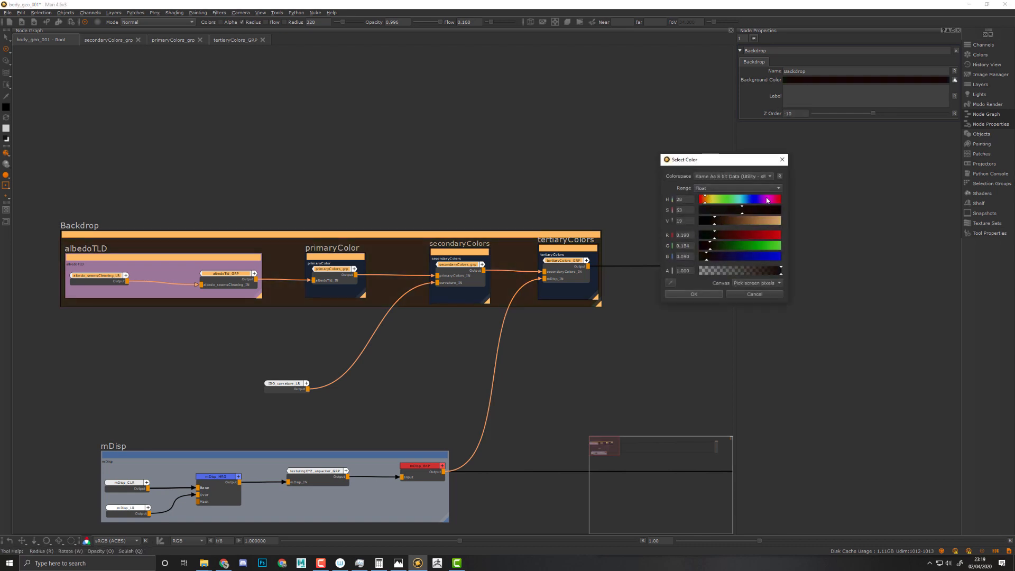
Step: Give the new enclosing backdrop a muted brown Background Color
{"action": "left_click", "coordinate": [743, 222]}
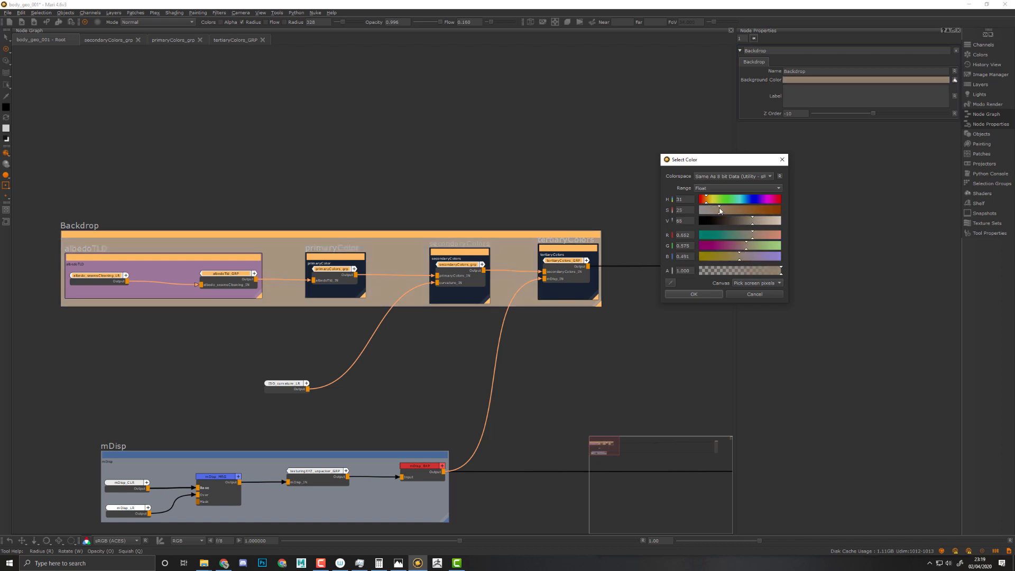
{"action": "left_click", "coordinate": [707, 204]}
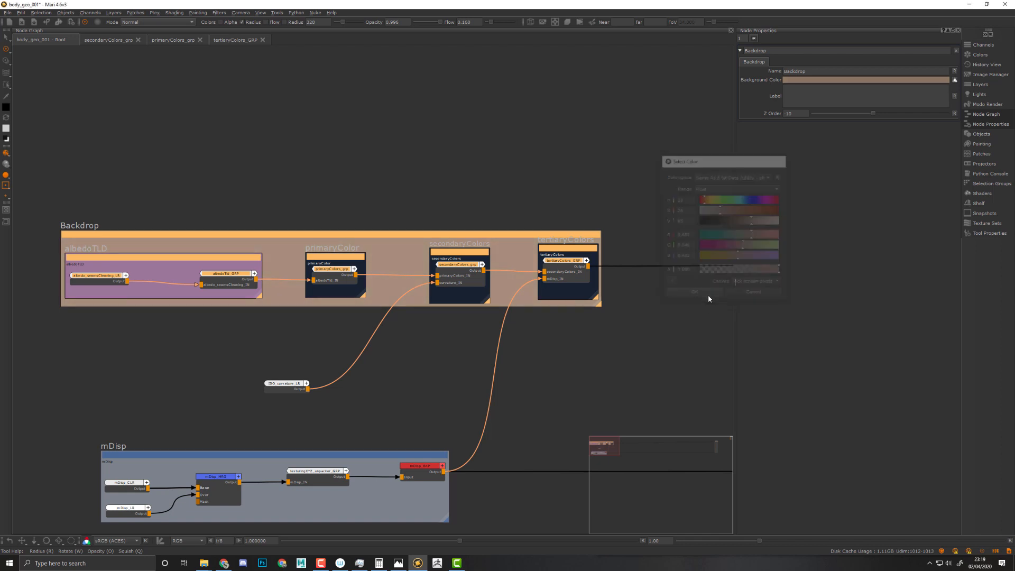
{"action": "left_click", "coordinate": [694, 292]}
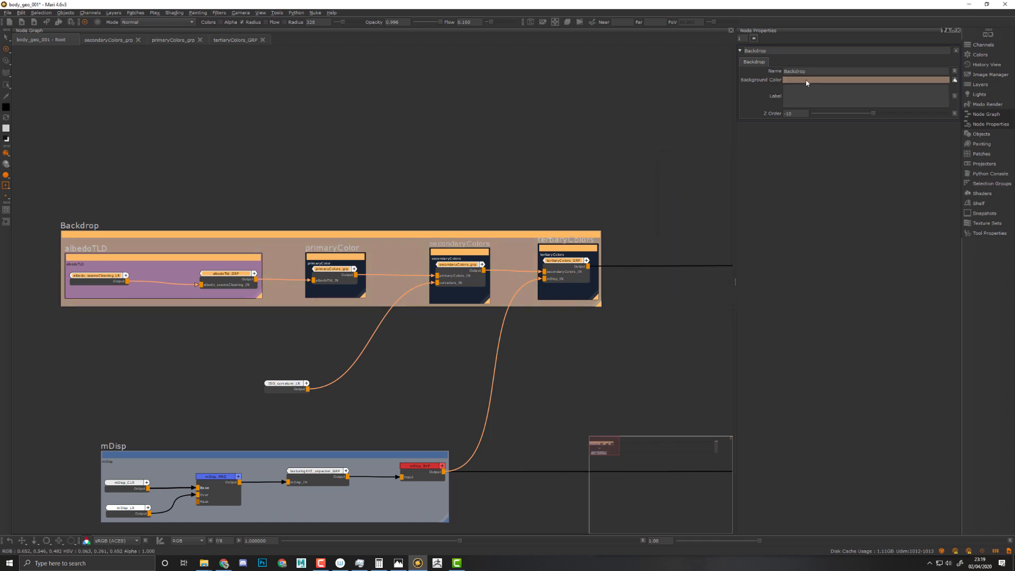
{"action": "left_click", "coordinate": [866, 79]}
{"action": "type", "text": "a"}
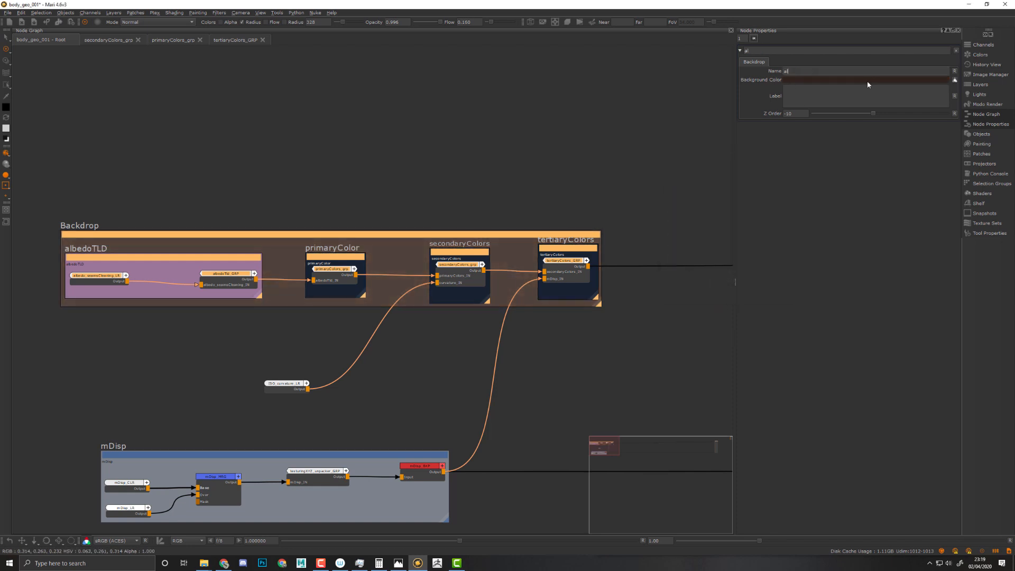
Step: Name the enclosing brown backdrop albedo
{"action": "type", "text": "lbedo"}
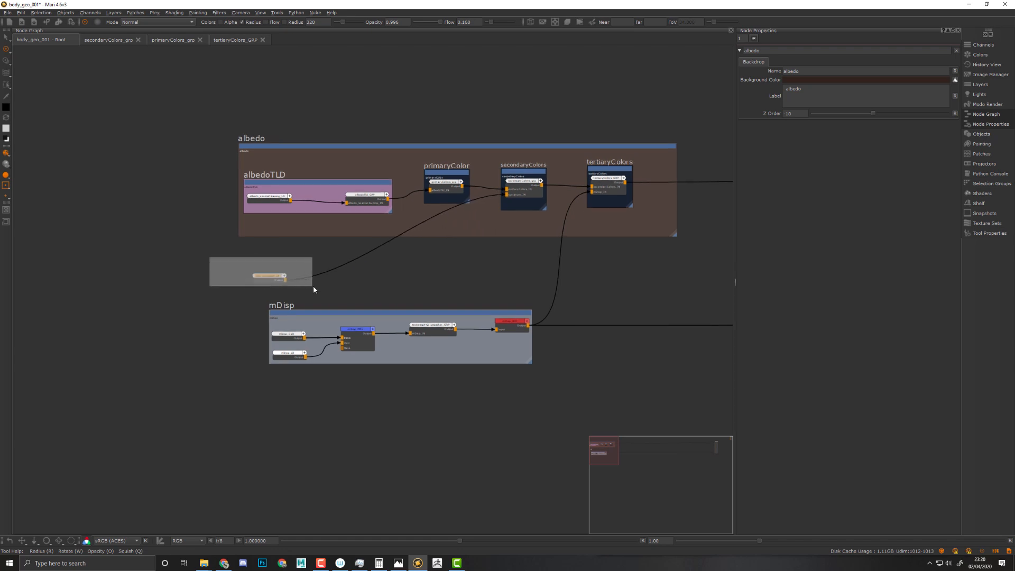
Step: Create a green Backdrop named ISO around the ISO_curvature_LR node
{"action": "type", "text": "bad"}
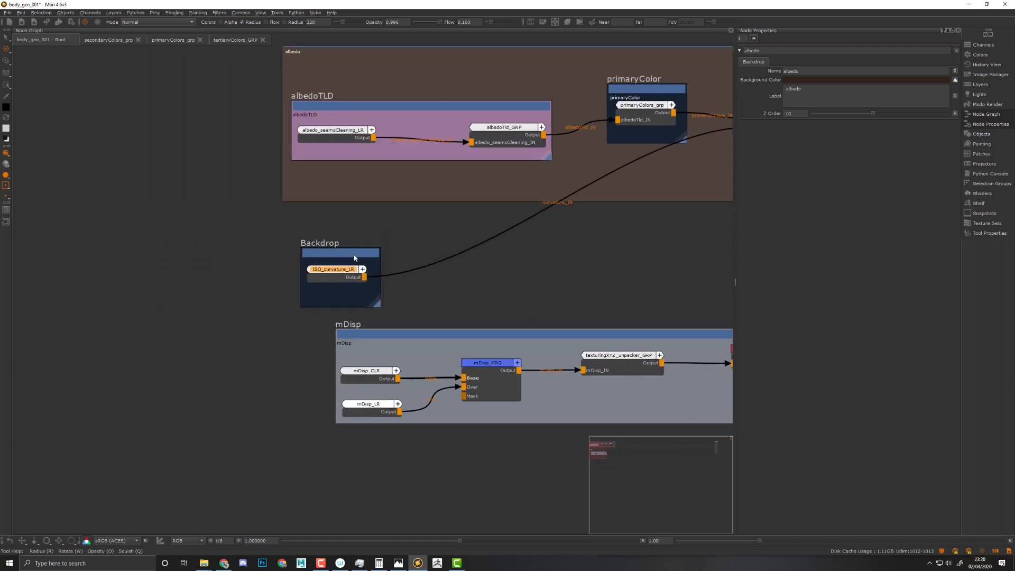
{"action": "left_click", "coordinate": [340, 252]}
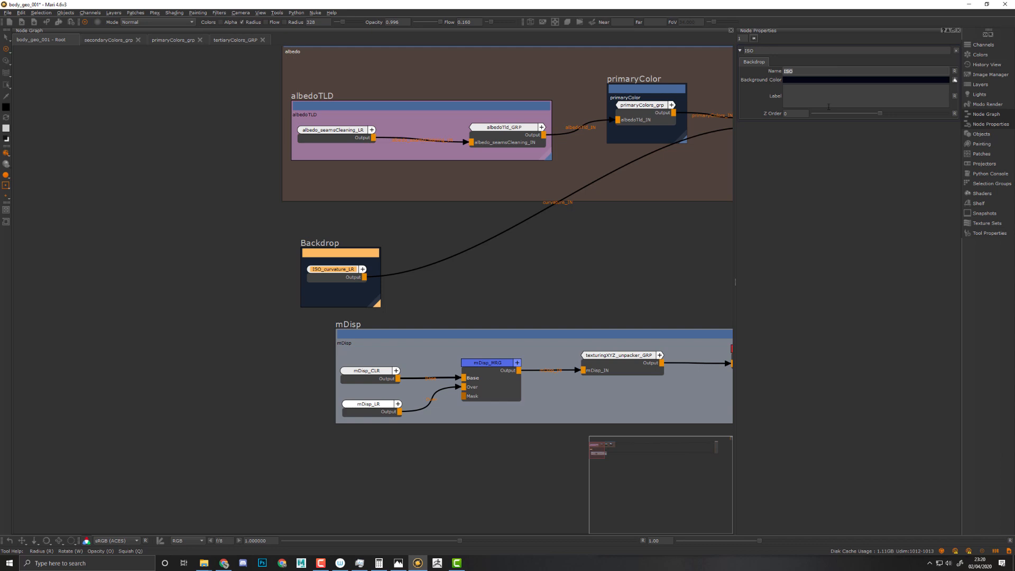
{"action": "type", "text": "ISO"}
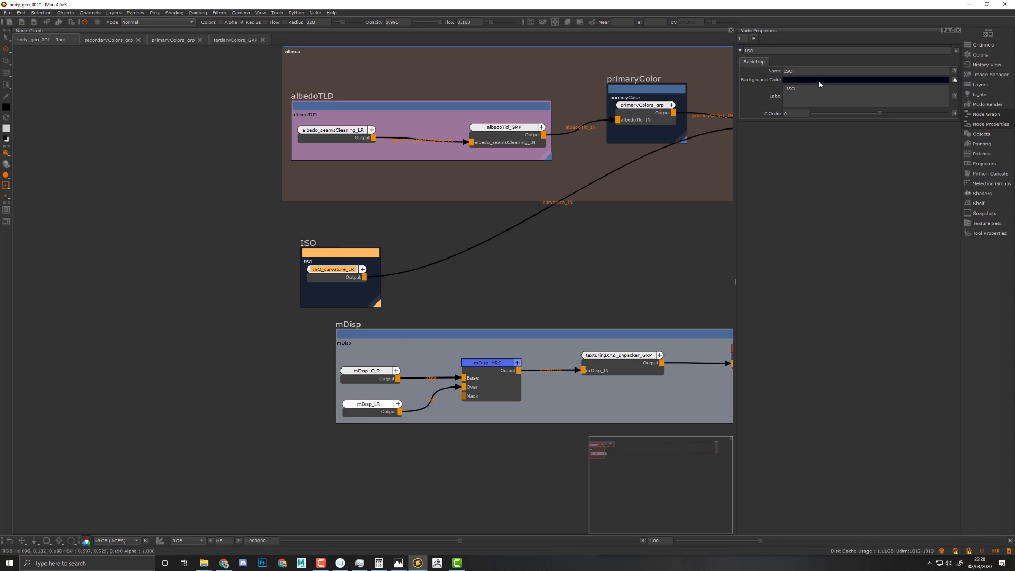
{"action": "left_click", "coordinate": [866, 79]}
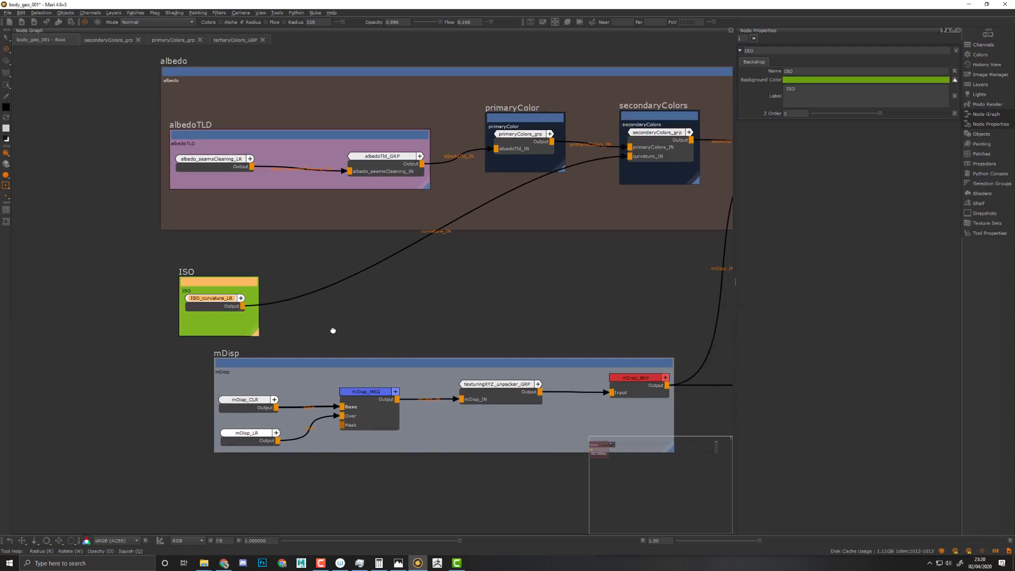
{"action": "scroll", "scroll_direction": "down", "scroll_amount": 3}
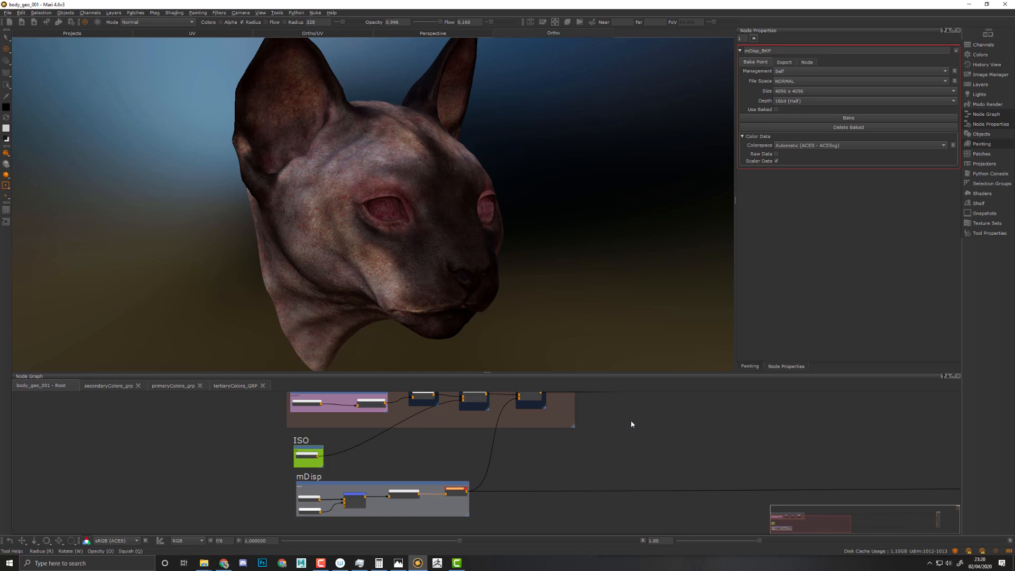
{"action": "mouse_move", "coordinate": [639, 427]}
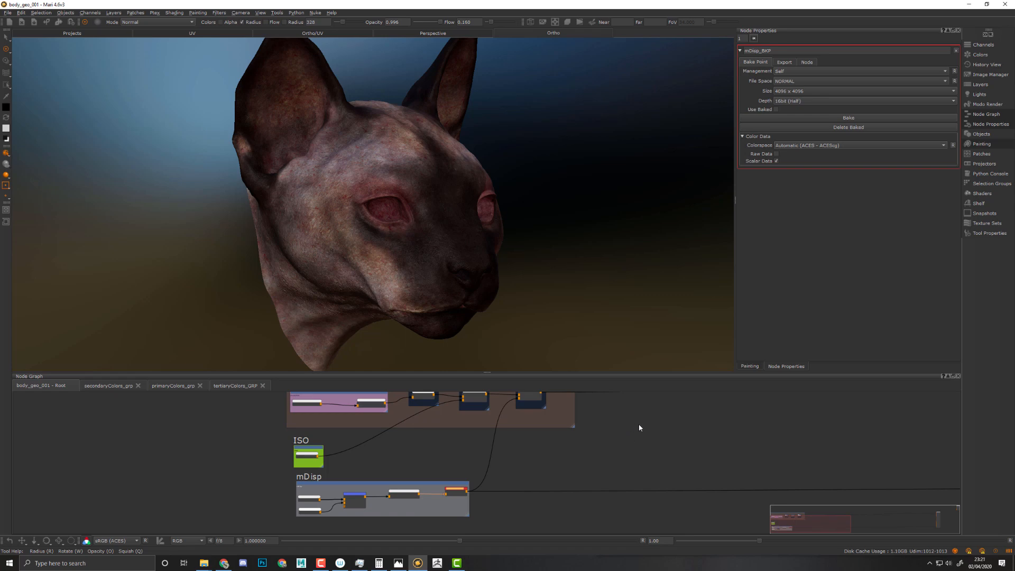